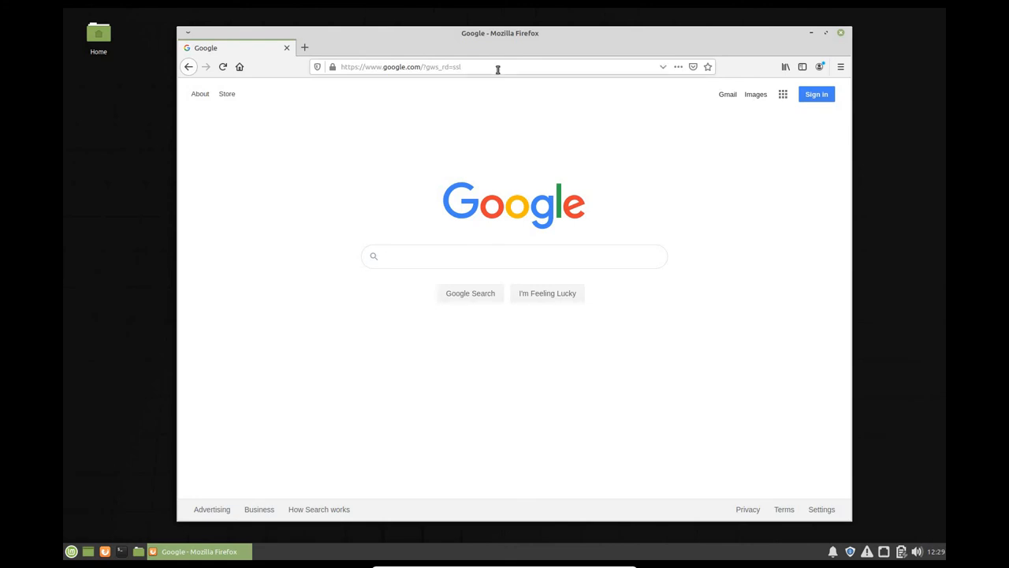
# Step: Search Google for 'test123' in Firefox
pyautogui.click(513, 256)
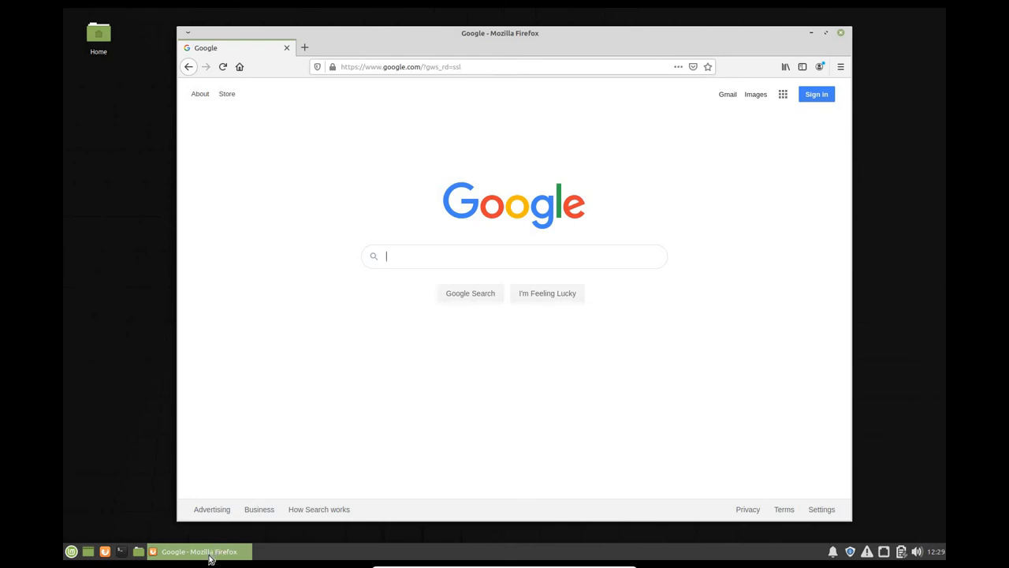
pyautogui.moveTo(403, 236)
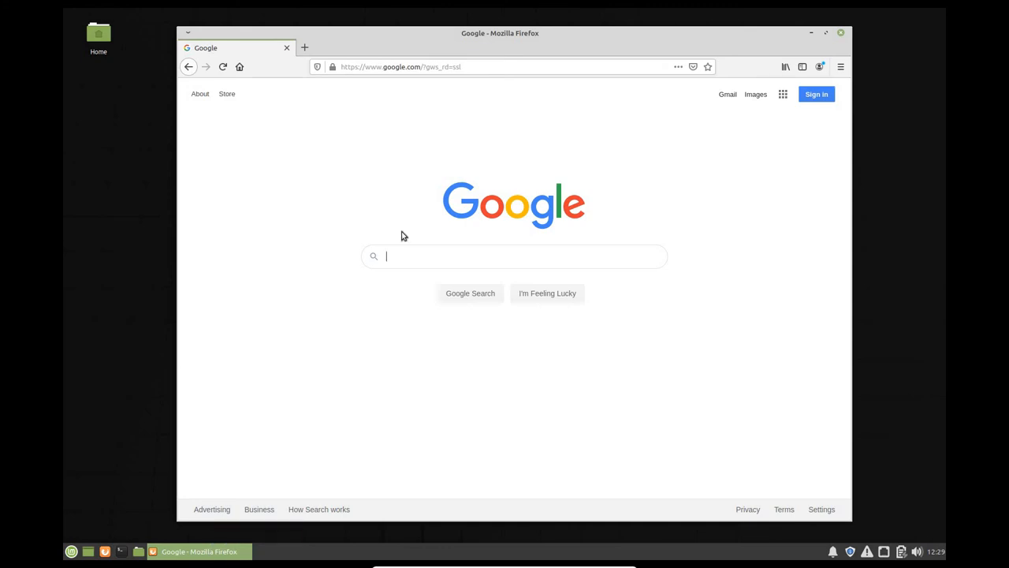
pyautogui.write('t')
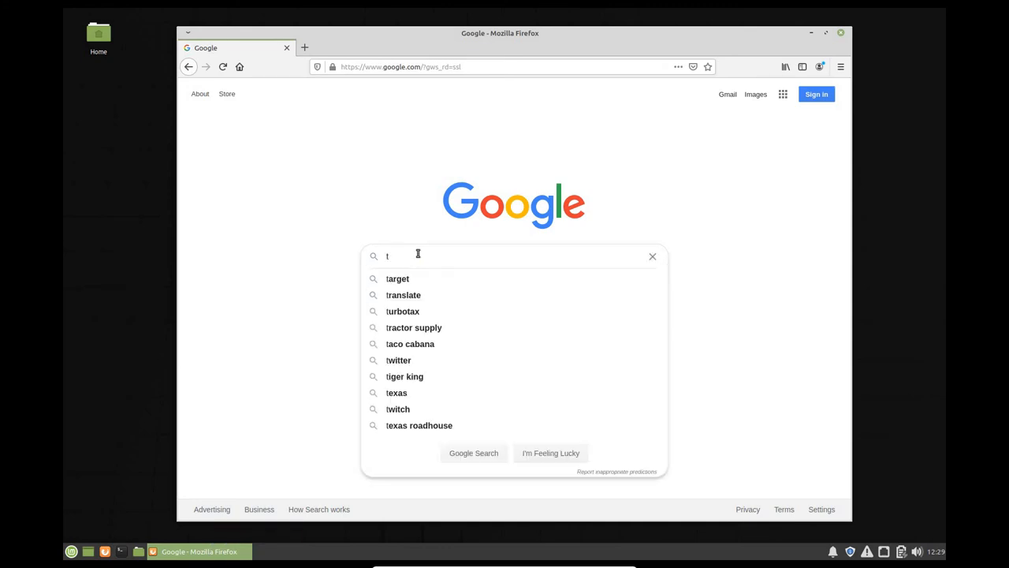
pyautogui.write('est123')
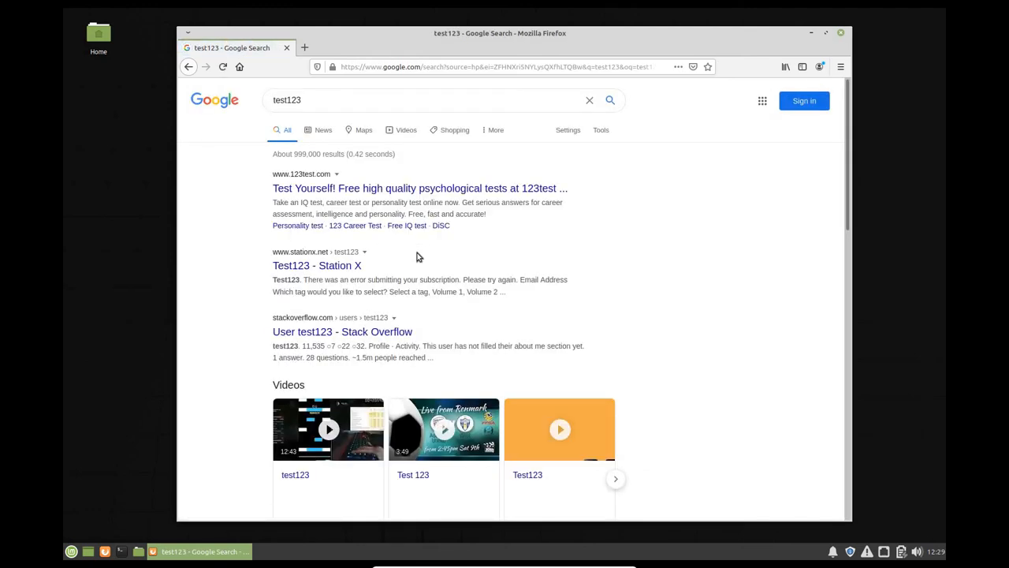
pyautogui.moveTo(502, 251)
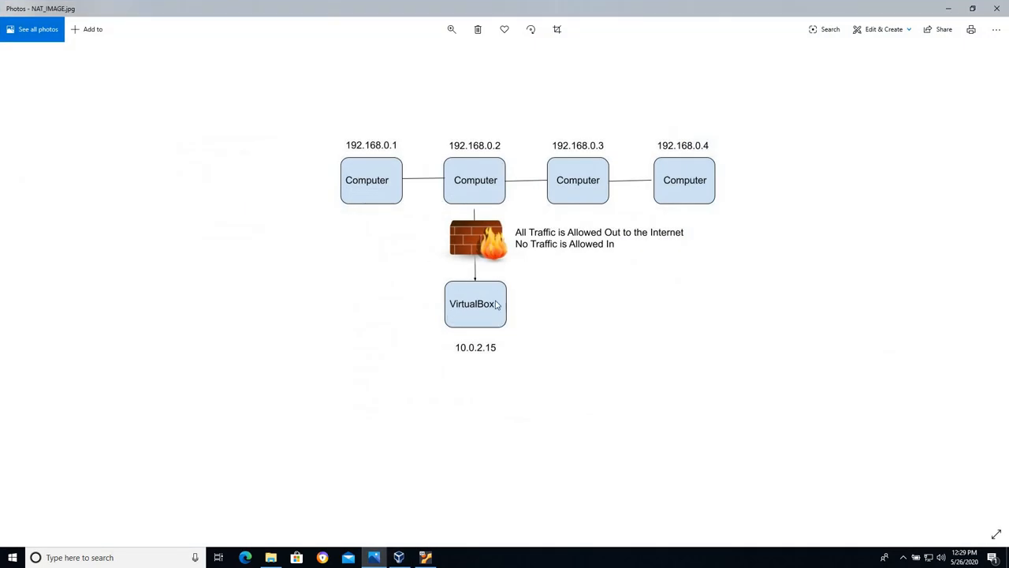
pyautogui.moveTo(448, 237)
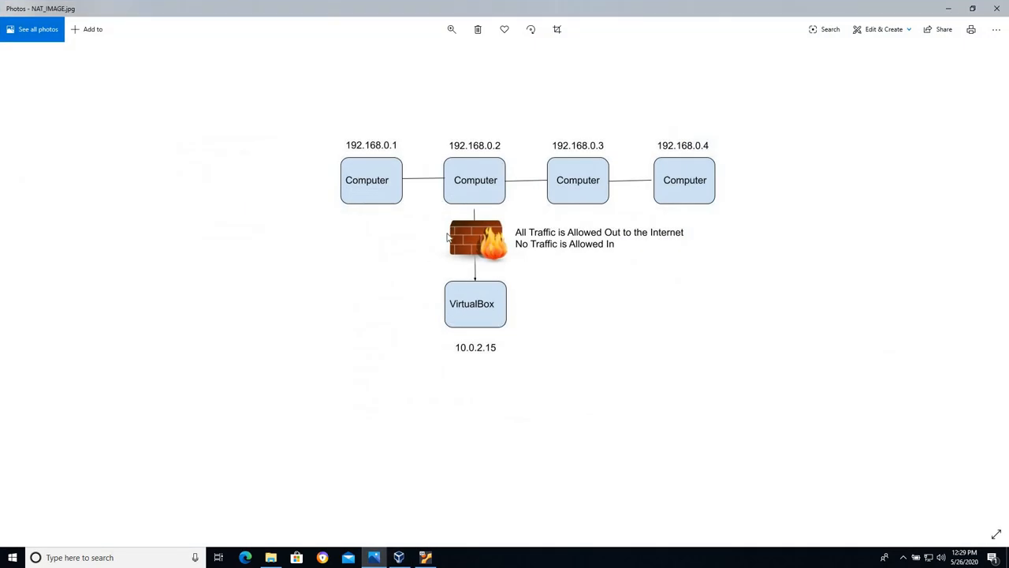
pyautogui.moveTo(485, 235)
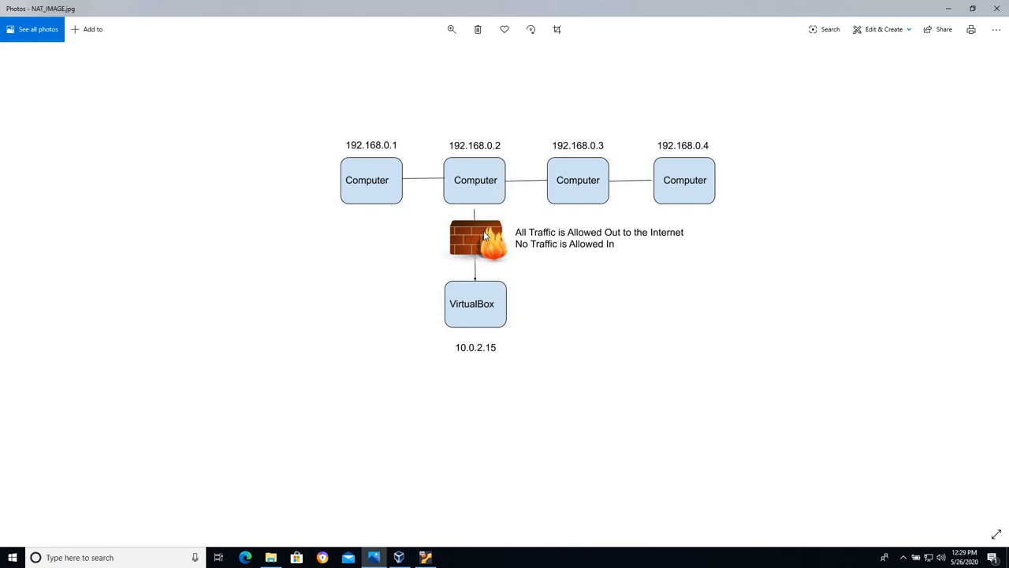
pyautogui.moveTo(474, 180)
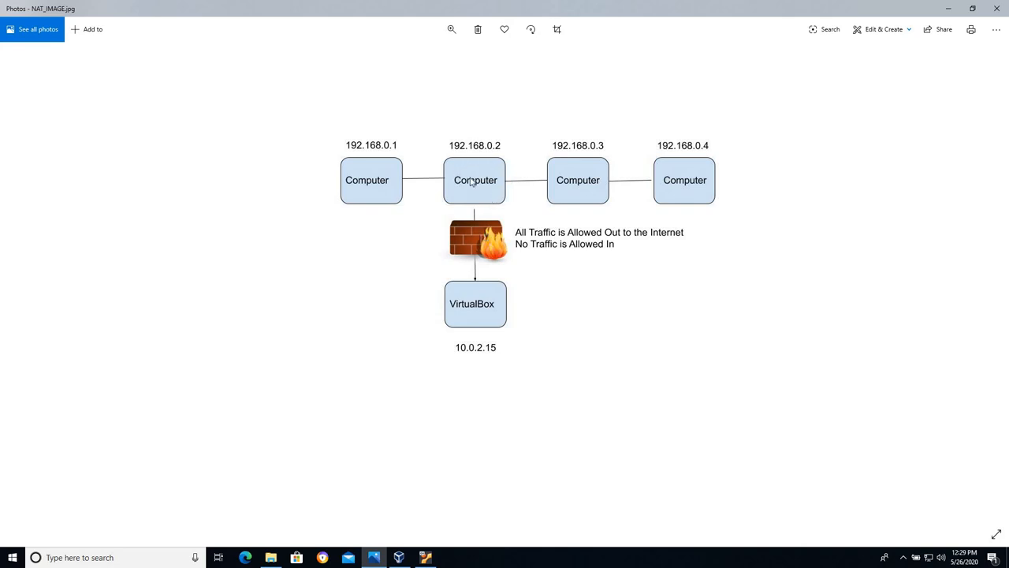
pyautogui.moveTo(475, 180)
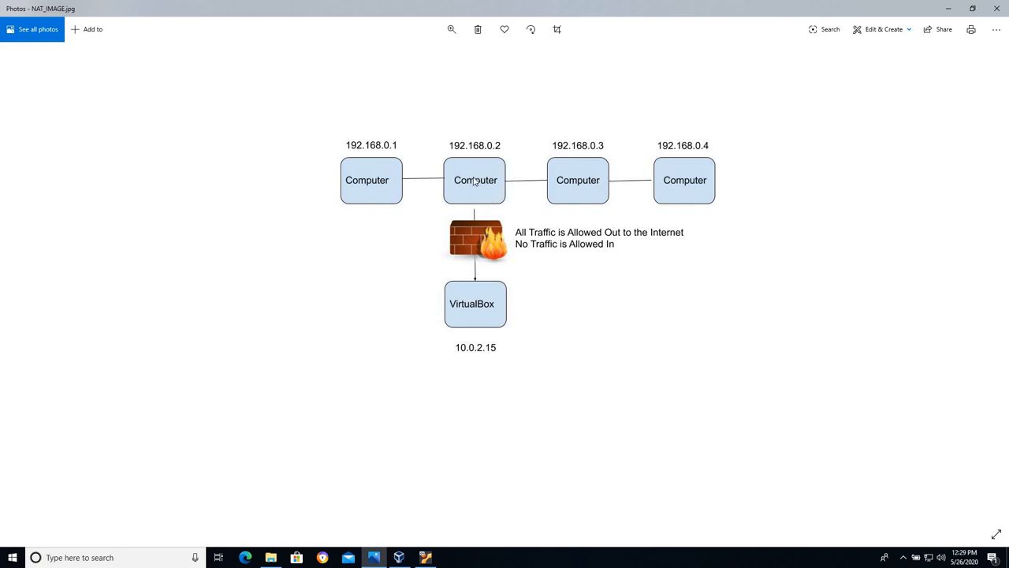
pyautogui.moveTo(489, 246)
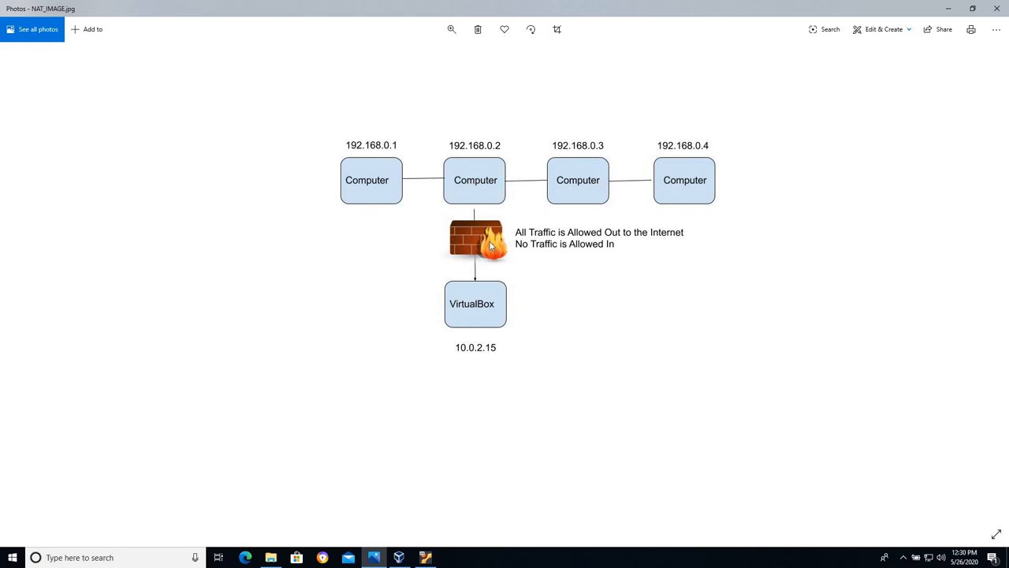
pyautogui.moveTo(481, 310)
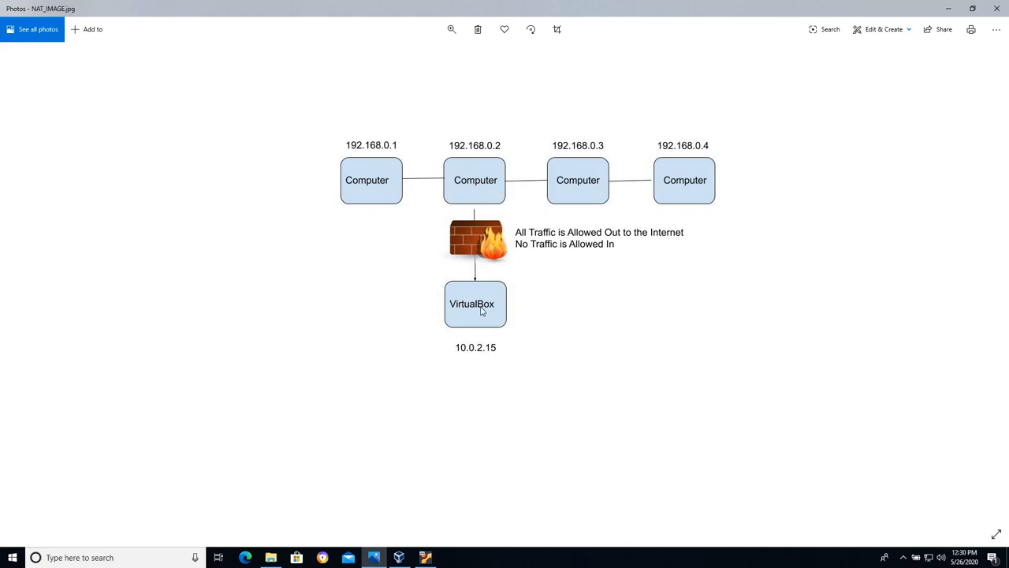
pyautogui.moveTo(487, 311)
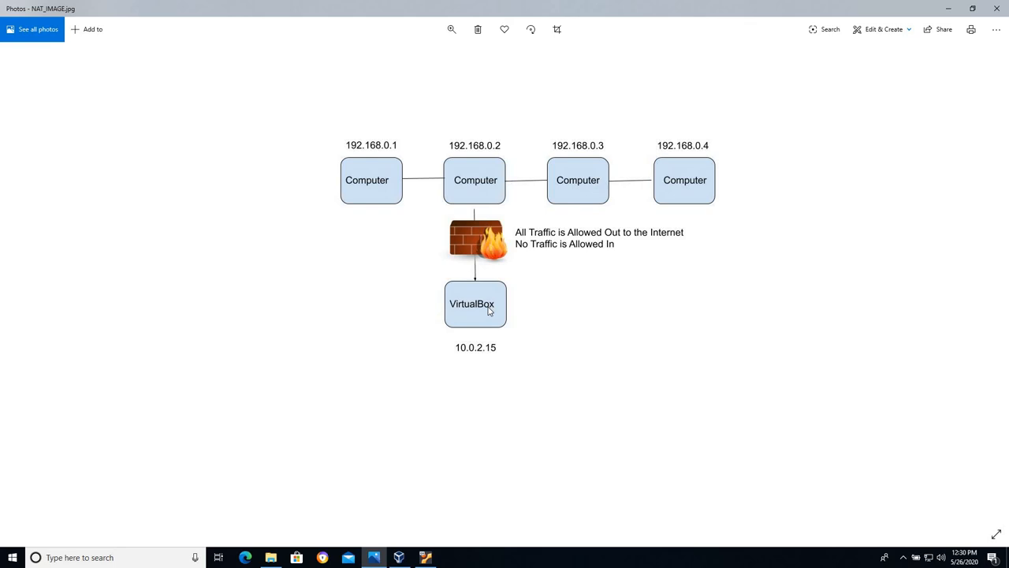
pyautogui.moveTo(696, 183)
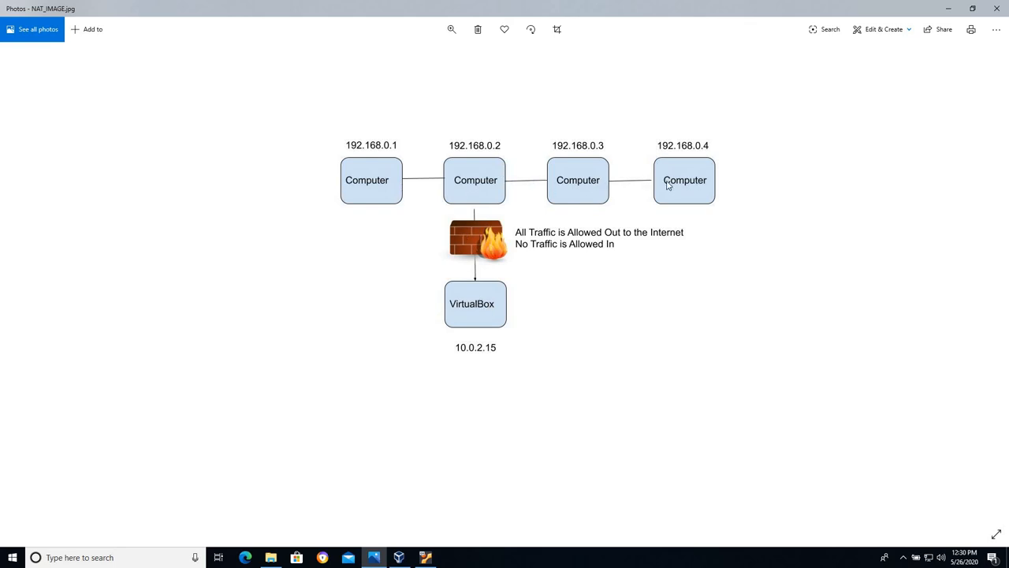
pyautogui.moveTo(769, 63)
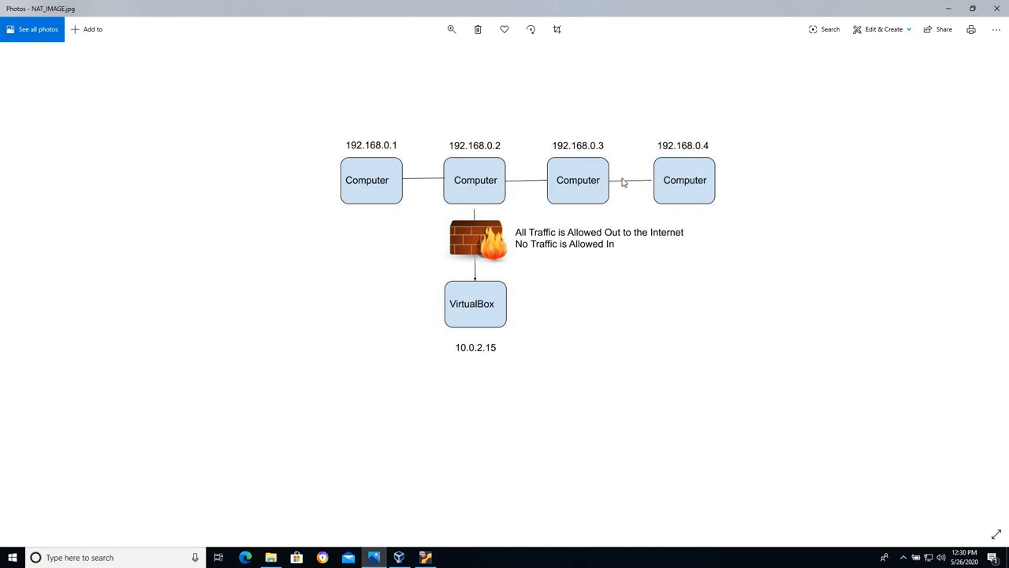
pyautogui.moveTo(481, 329)
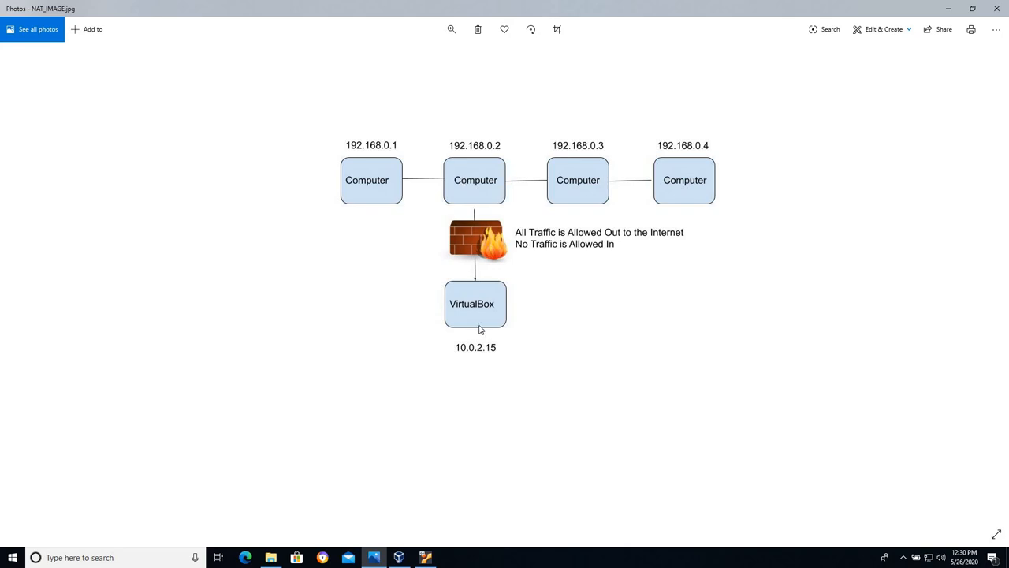
pyautogui.moveTo(476, 321)
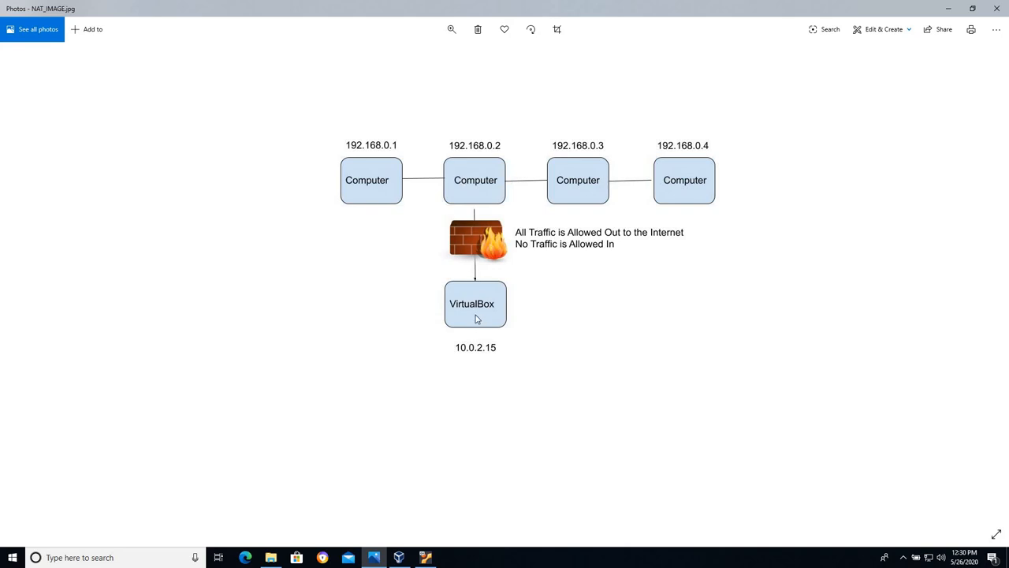
pyautogui.moveTo(474, 303)
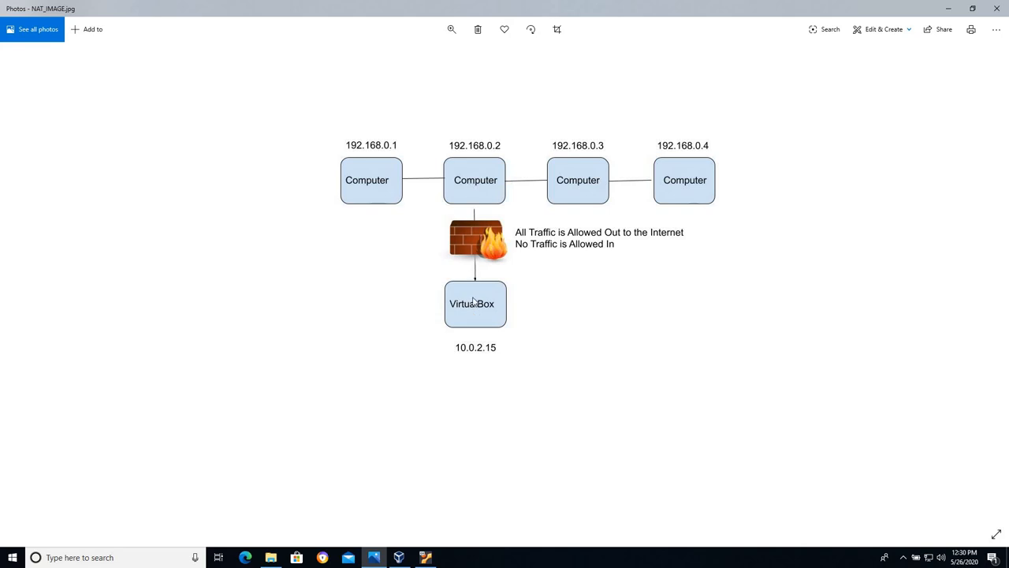
pyautogui.moveTo(517, 183)
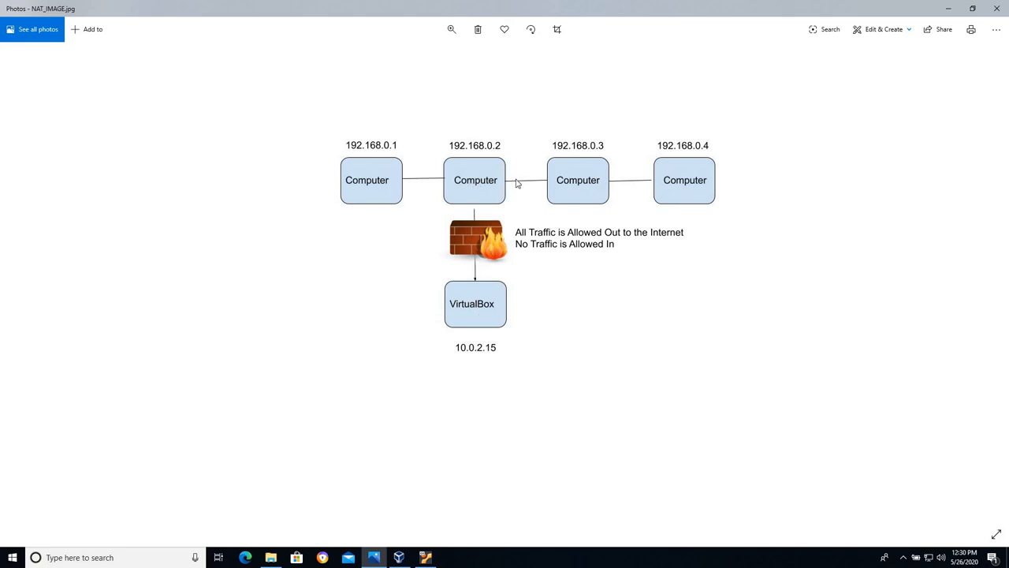
pyautogui.moveTo(466, 250)
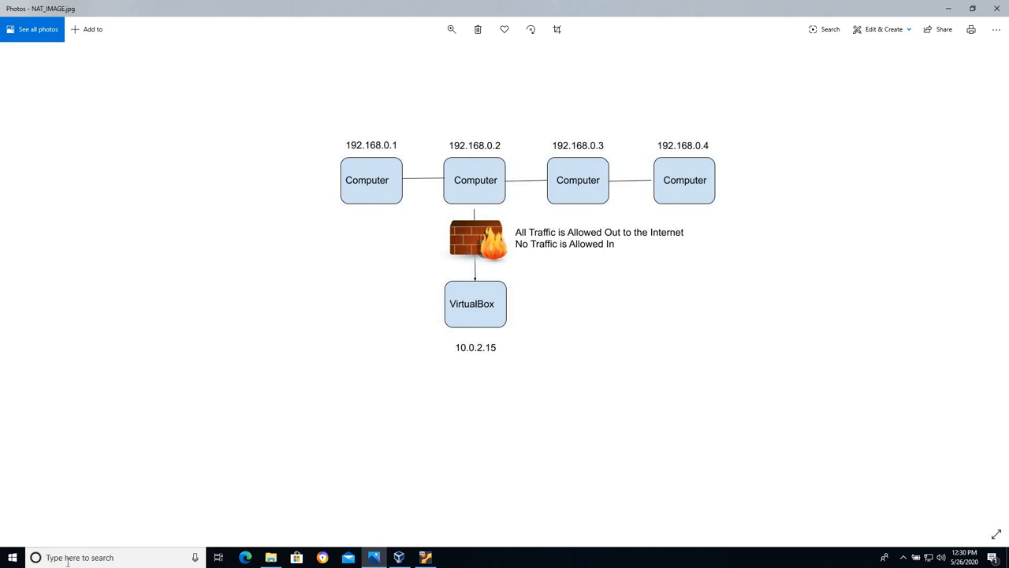
# Step: Launch Command Prompt maximized and run ipconfig to show the host adapters
pyautogui.click(36, 558)
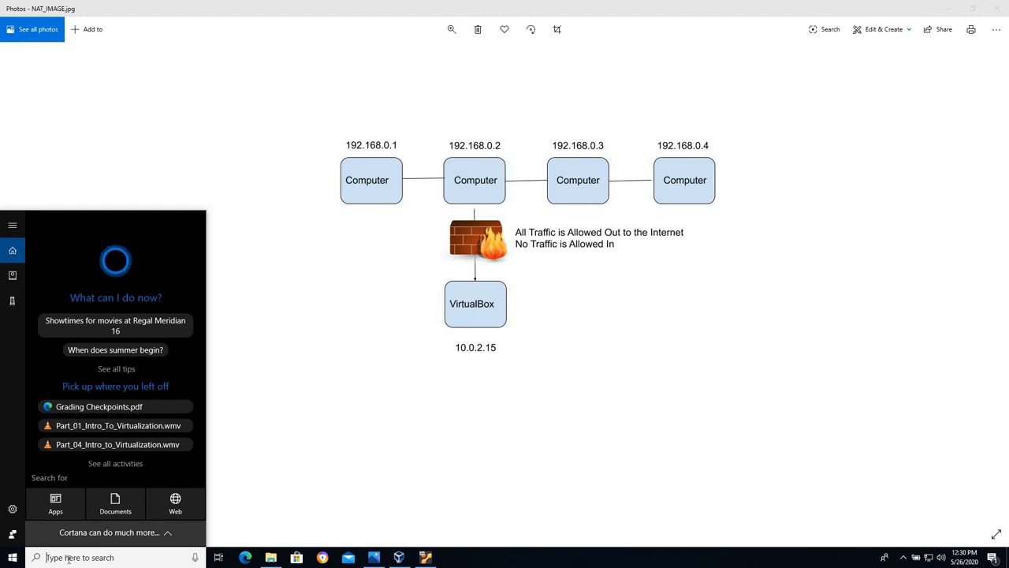
pyautogui.write('cmd')
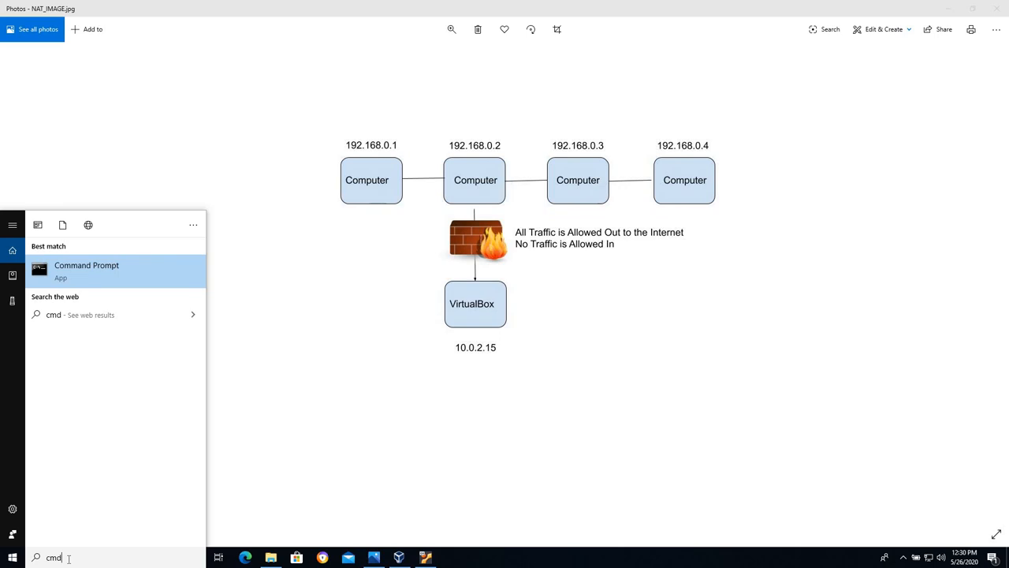
pyautogui.click(87, 271)
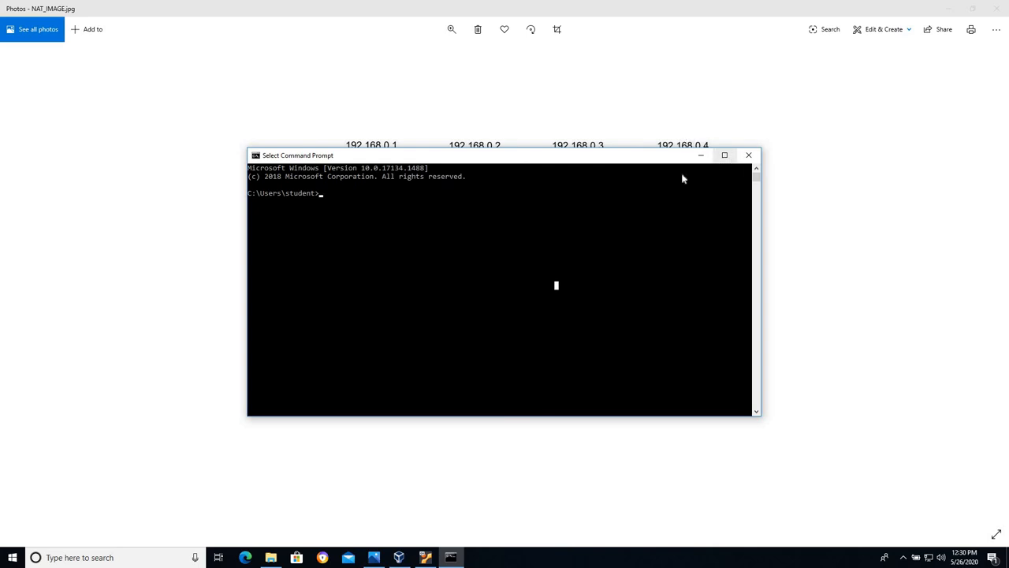
pyautogui.click(724, 155)
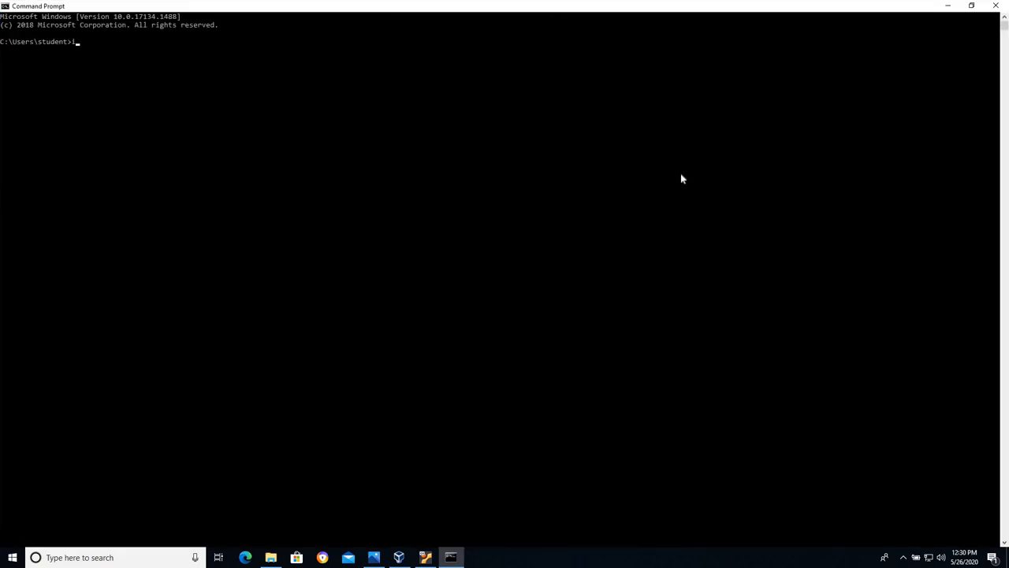
pyautogui.write('pconfig')
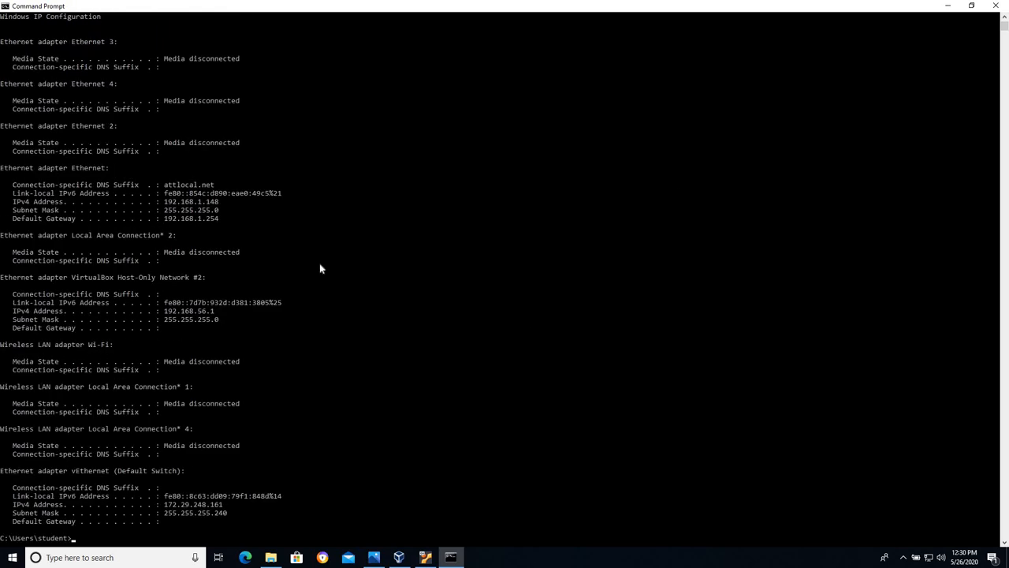
pyautogui.moveTo(134, 147)
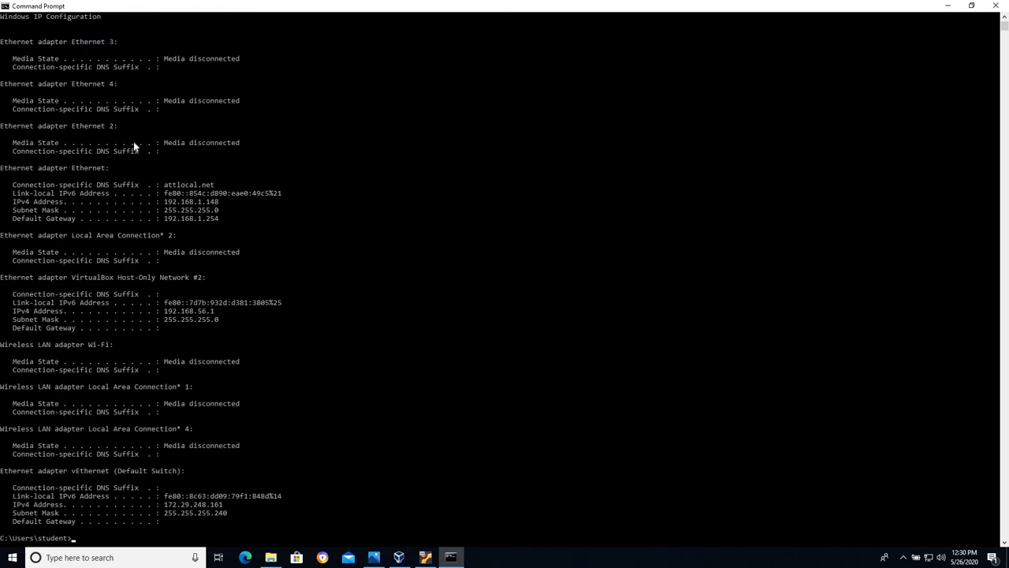
pyautogui.moveTo(194, 271)
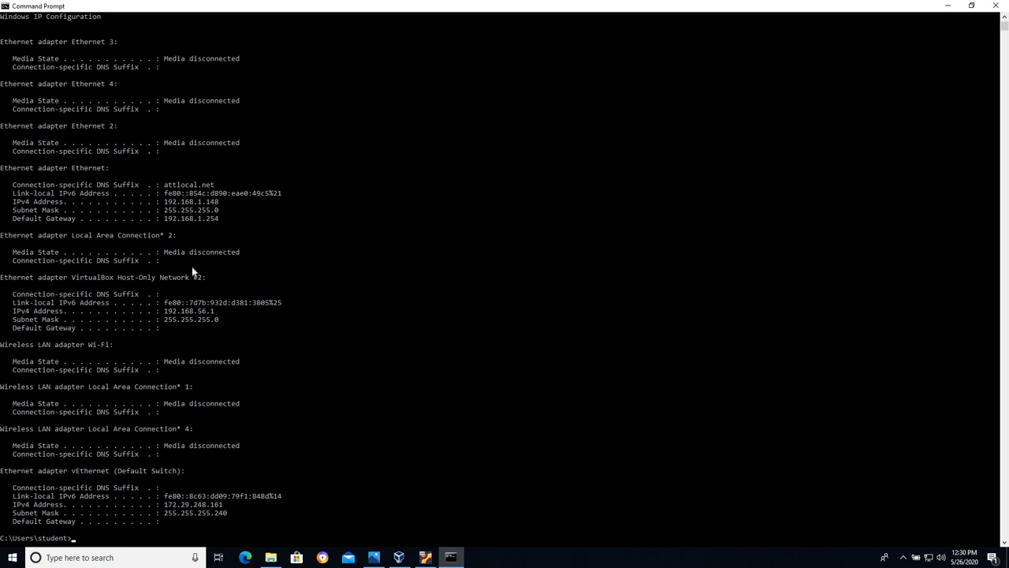
pyautogui.moveTo(202, 254)
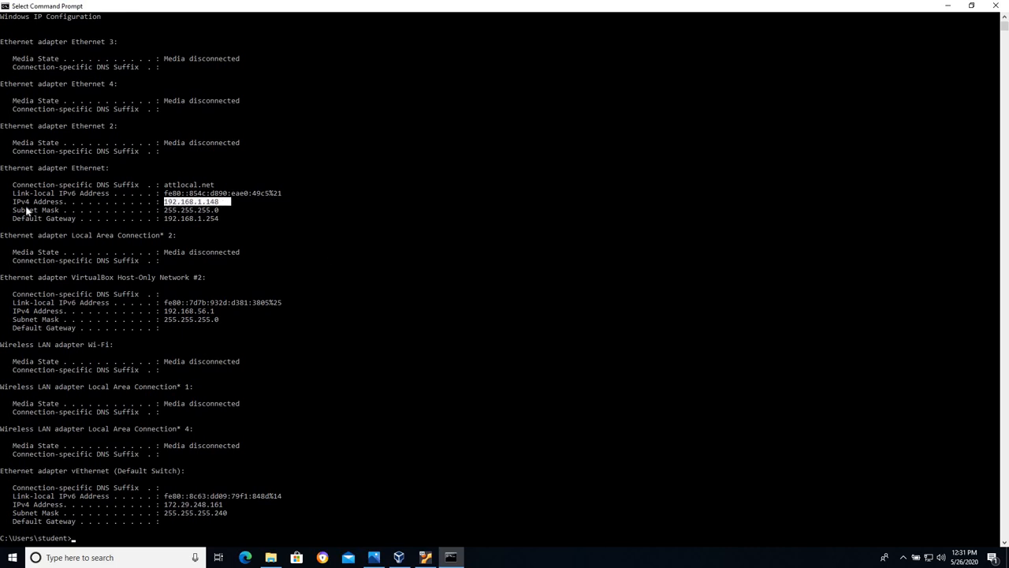
pyautogui.moveTo(184, 213)
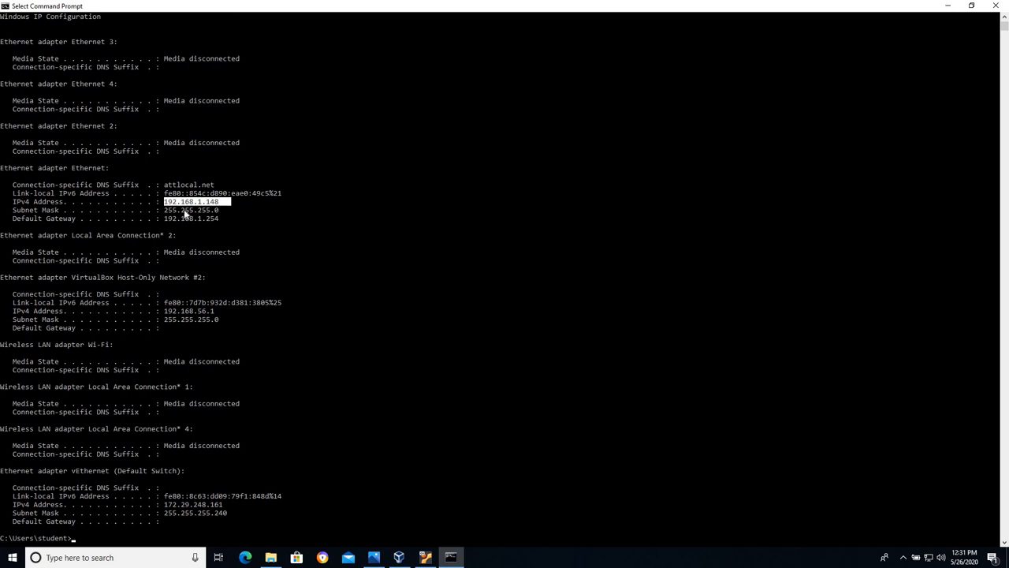
pyautogui.moveTo(202, 206)
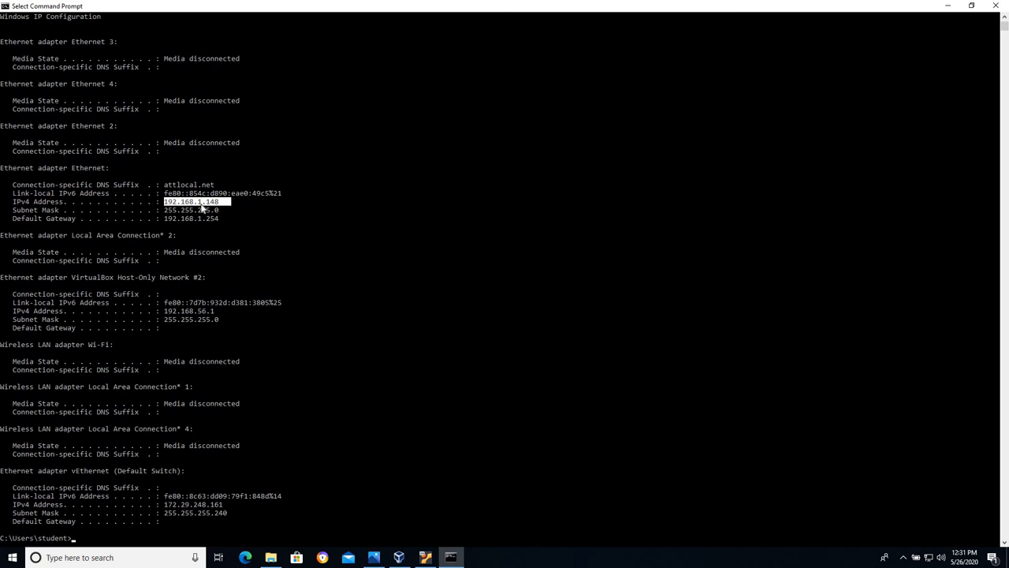
pyautogui.moveTo(271, 225)
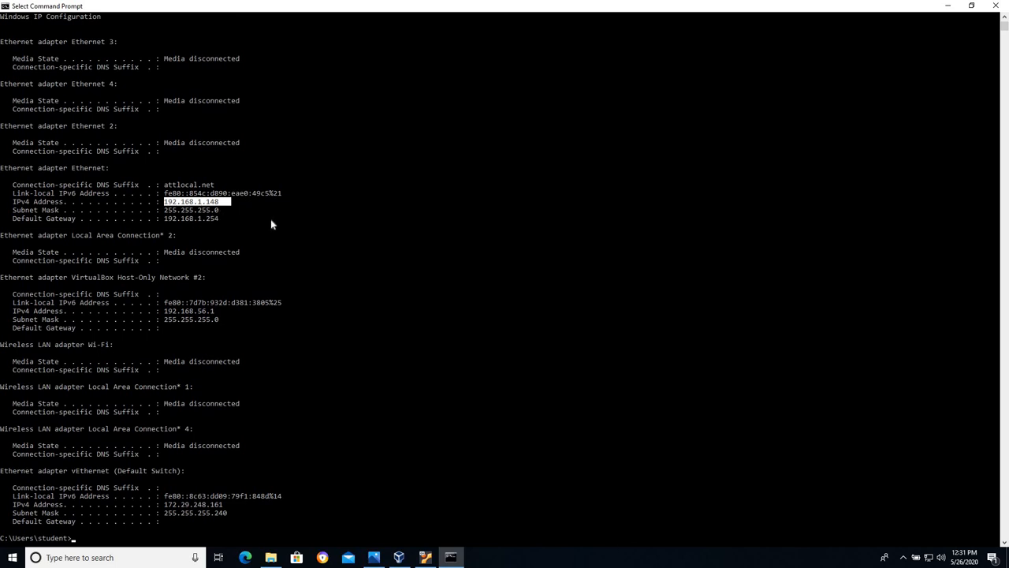
pyautogui.moveTo(213, 208)
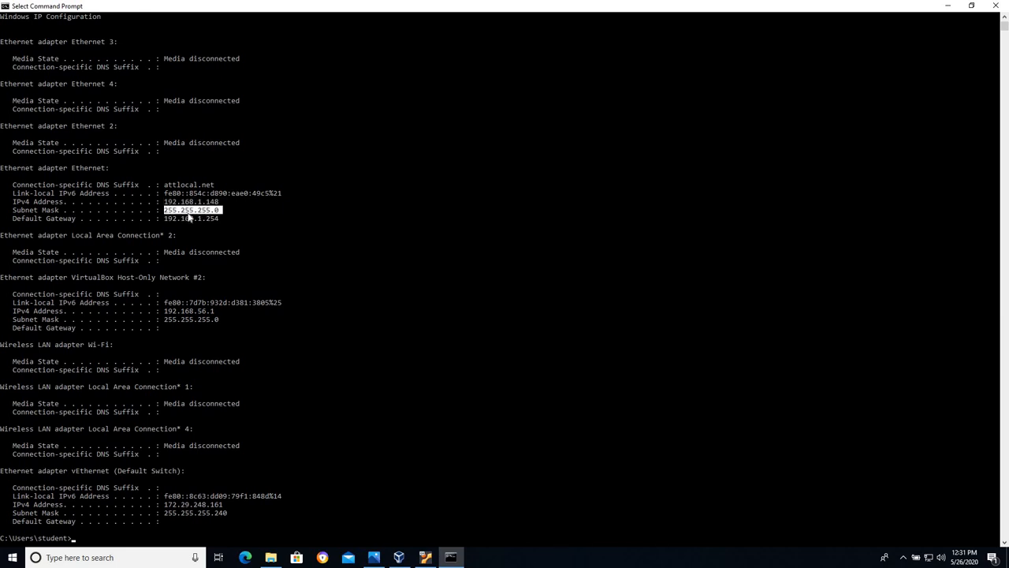
pyautogui.moveTo(215, 215)
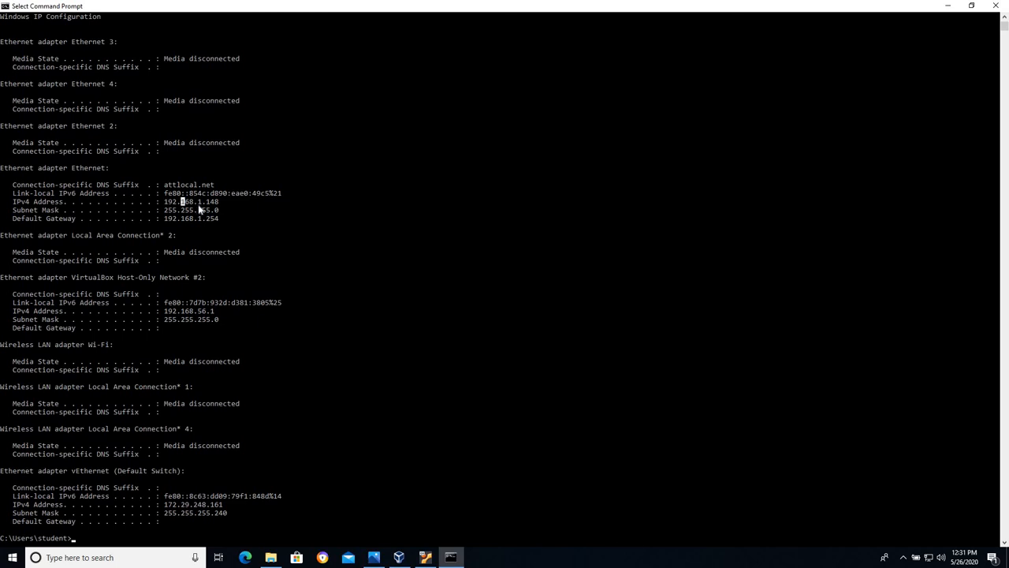
pyautogui.moveTo(325, 234)
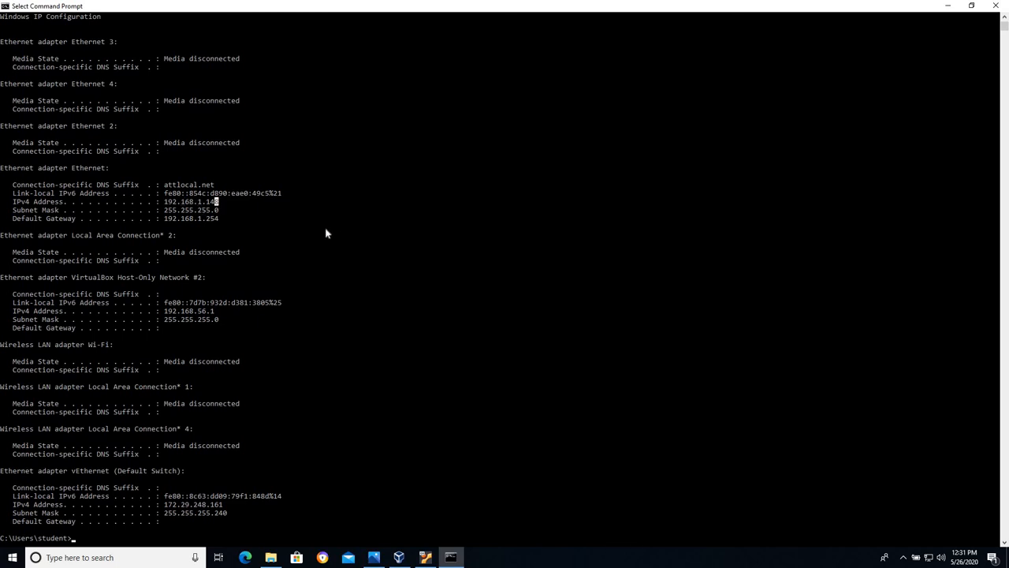
pyautogui.moveTo(187, 210)
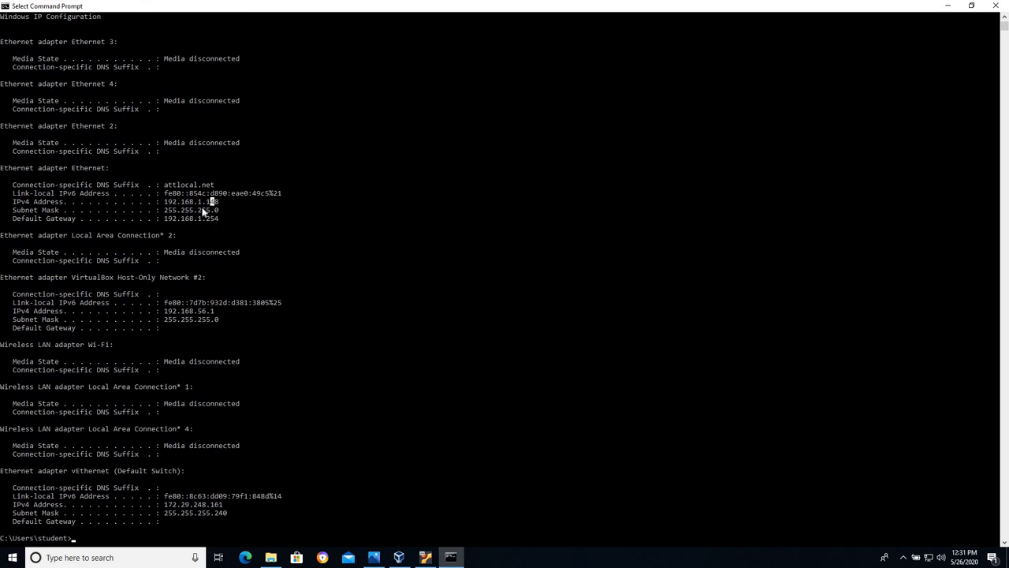
pyautogui.moveTo(241, 230)
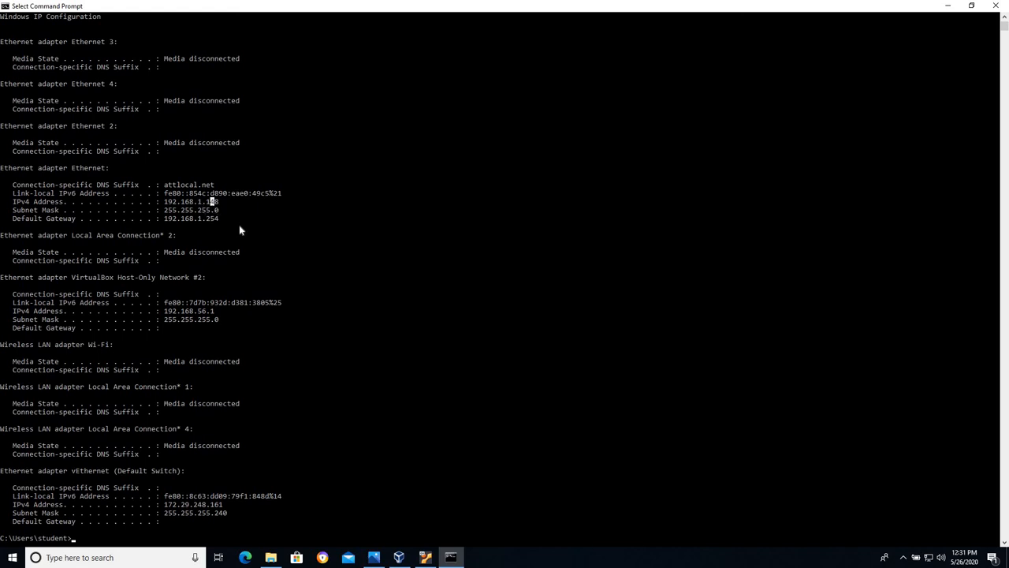
pyautogui.moveTo(187, 209)
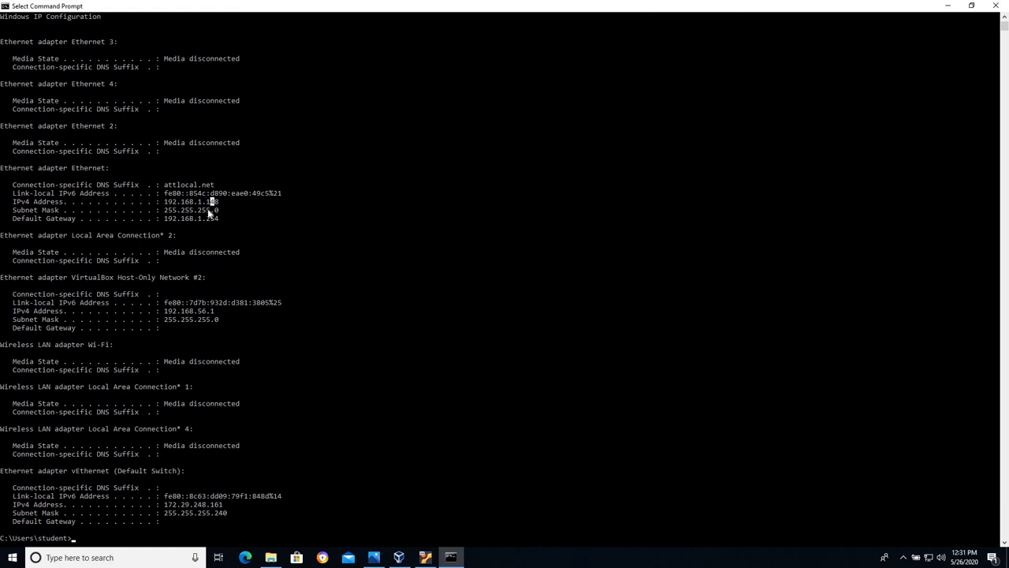
pyautogui.moveTo(234, 224)
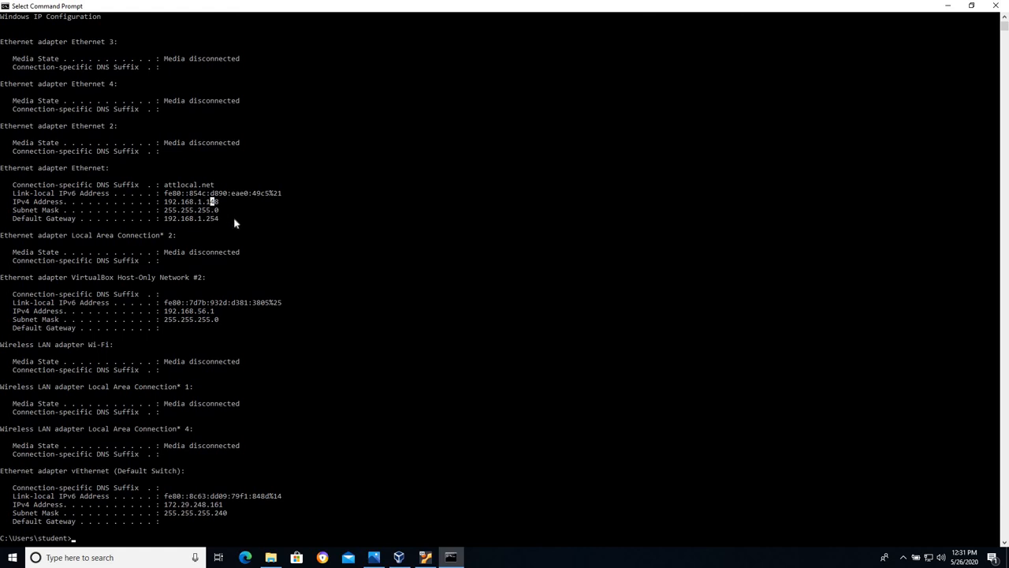
pyautogui.moveTo(175, 203)
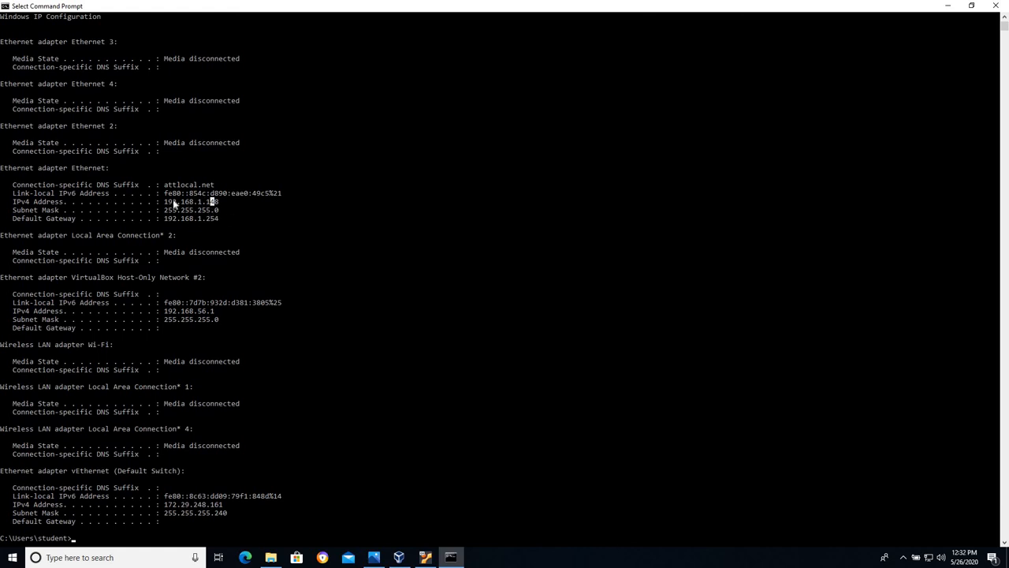
pyautogui.doubleClick(189, 201)
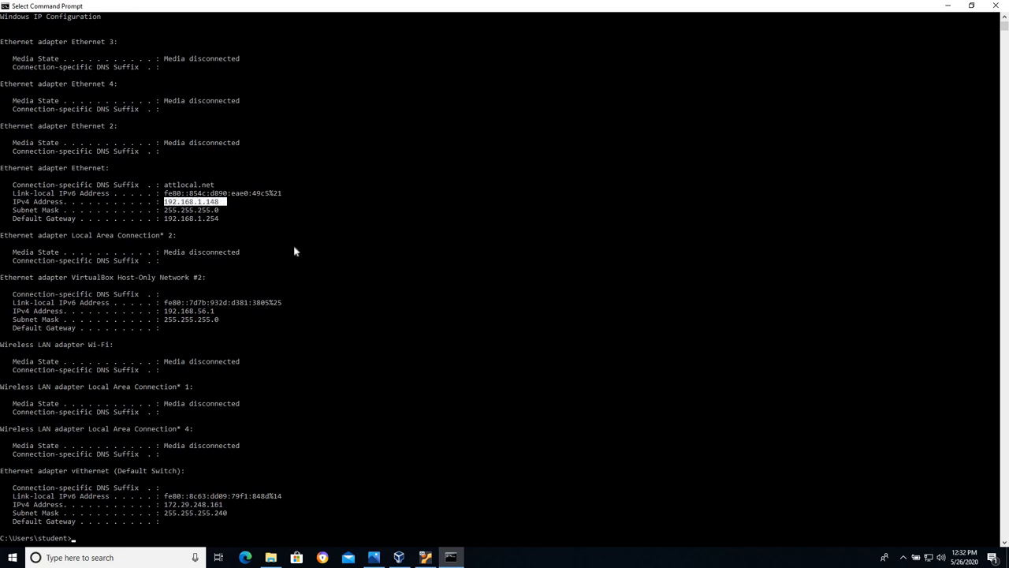
pyautogui.moveTo(166, 214)
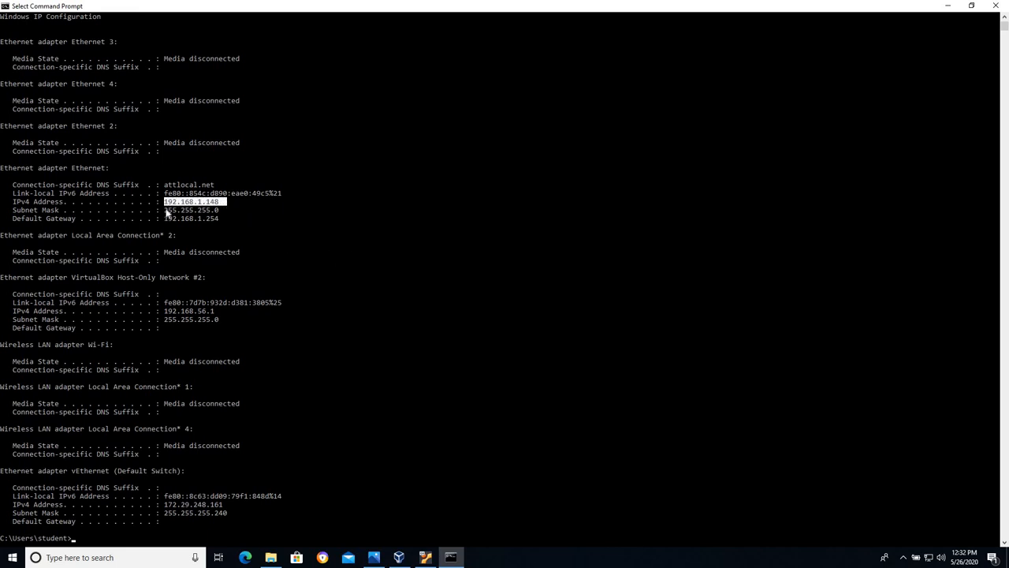
pyautogui.moveTo(201, 206)
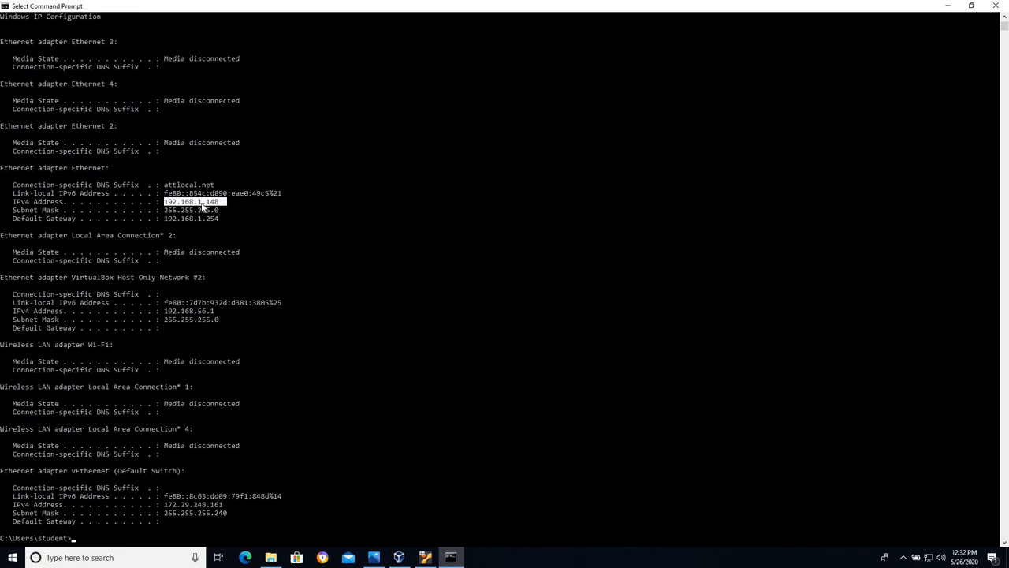
pyautogui.moveTo(183, 203)
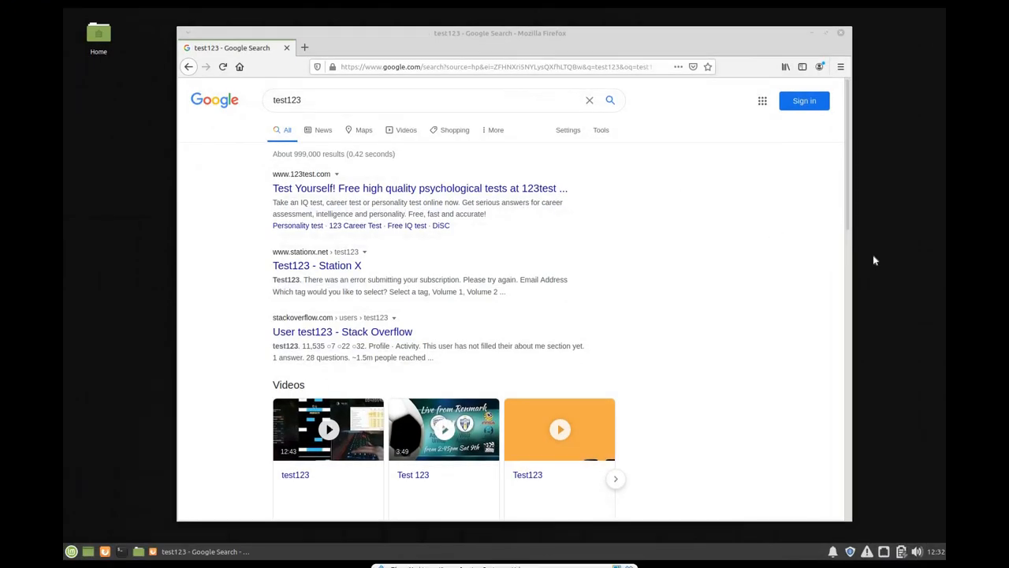
pyautogui.moveTo(263, 287)
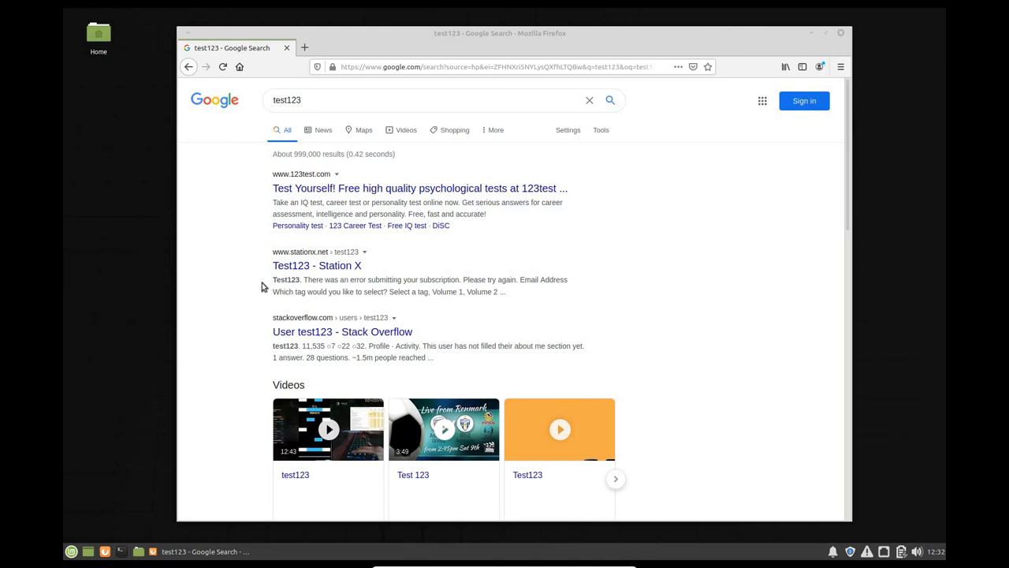
pyautogui.moveTo(189, 407)
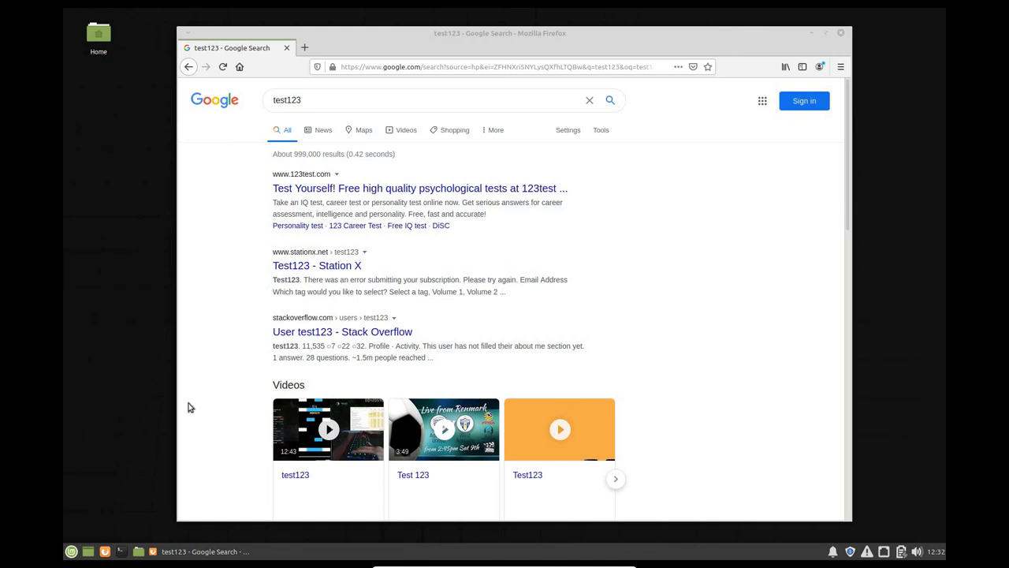
pyautogui.moveTo(481, 317)
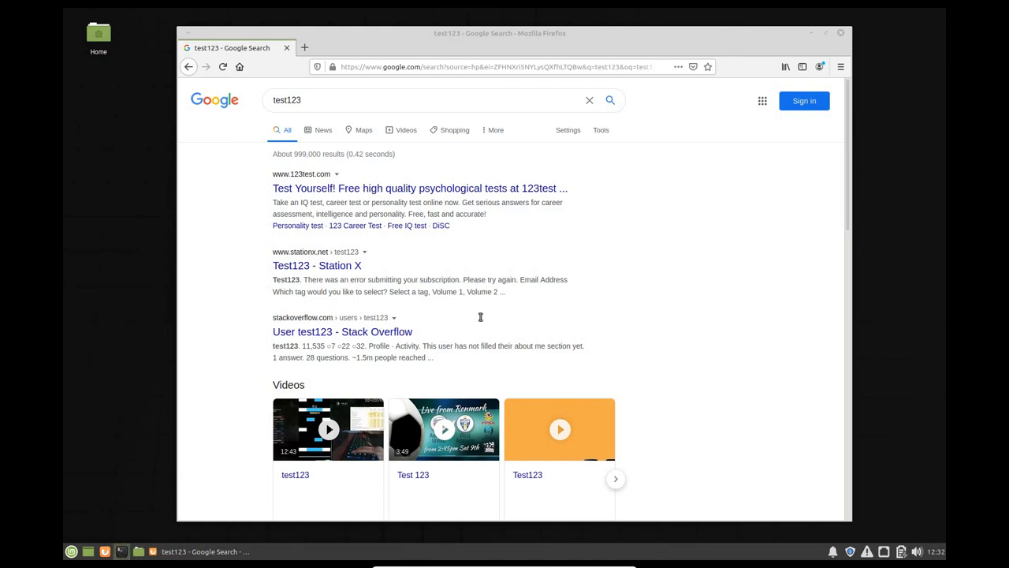
# Step: Open a terminal in the Mint VM and type ifconfig at the prompt
pyautogui.click(120, 551)
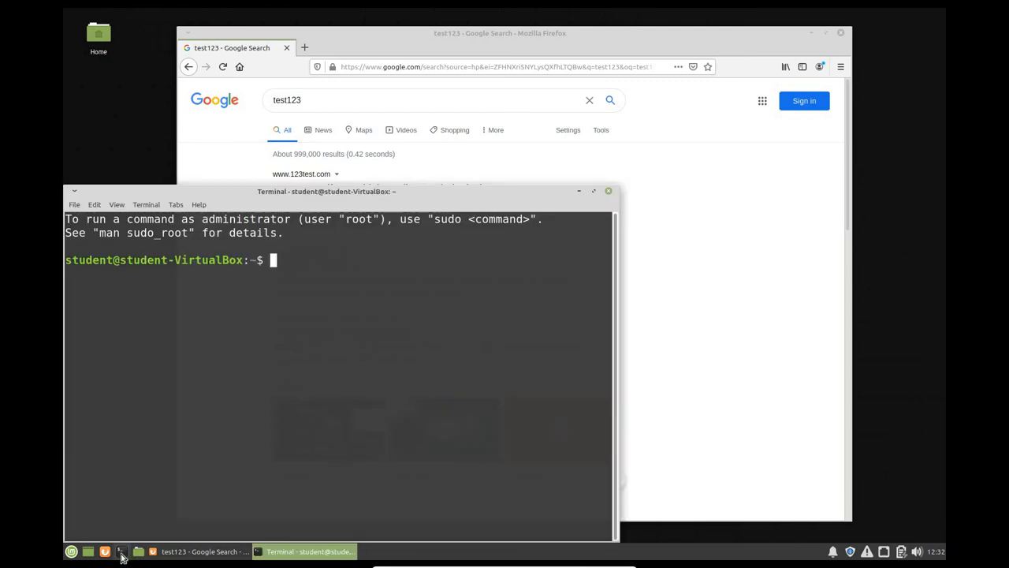
pyautogui.moveTo(121, 551)
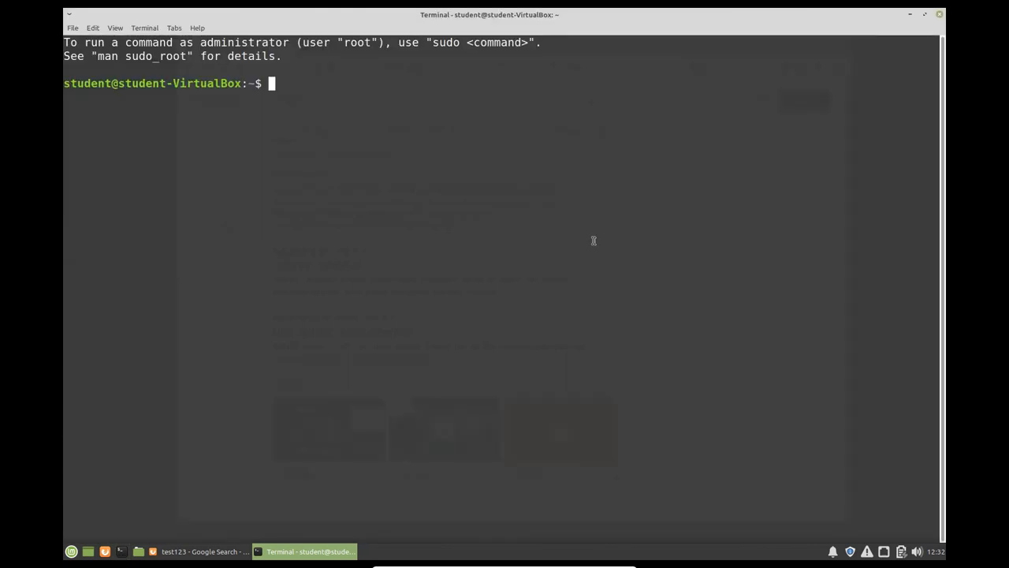
pyautogui.write('ifc')
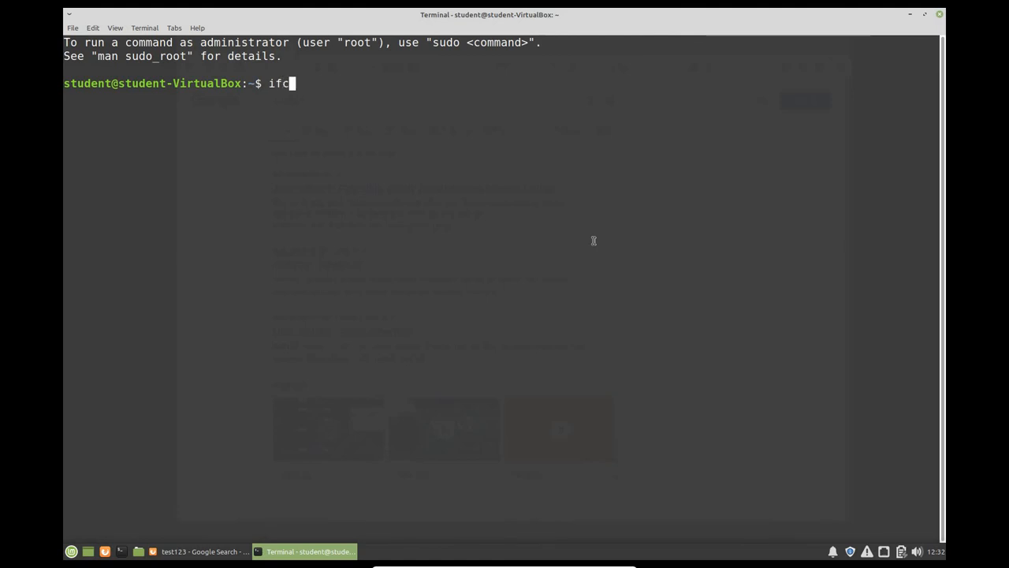
pyautogui.write('onfi')
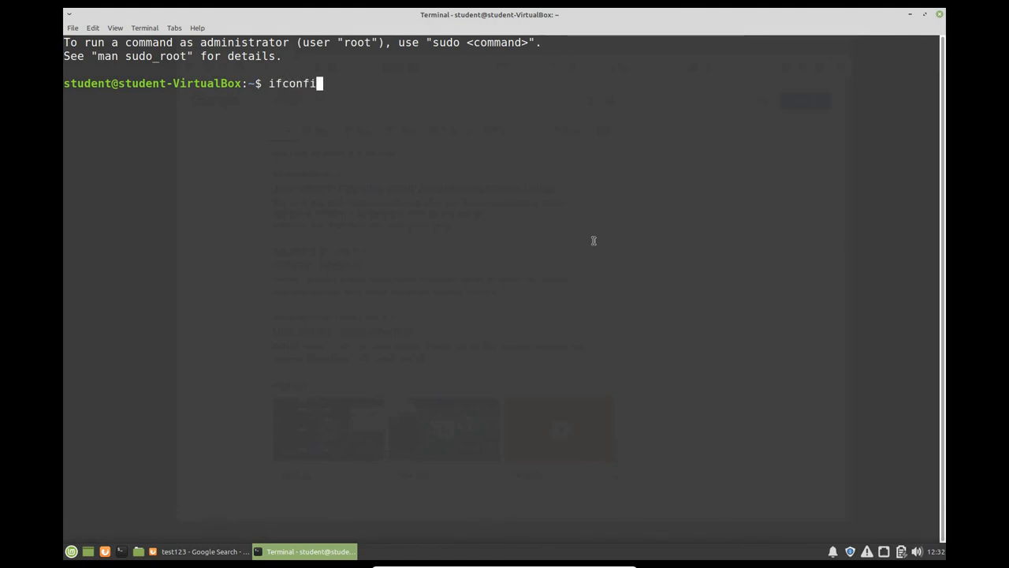
pyautogui.write('g')
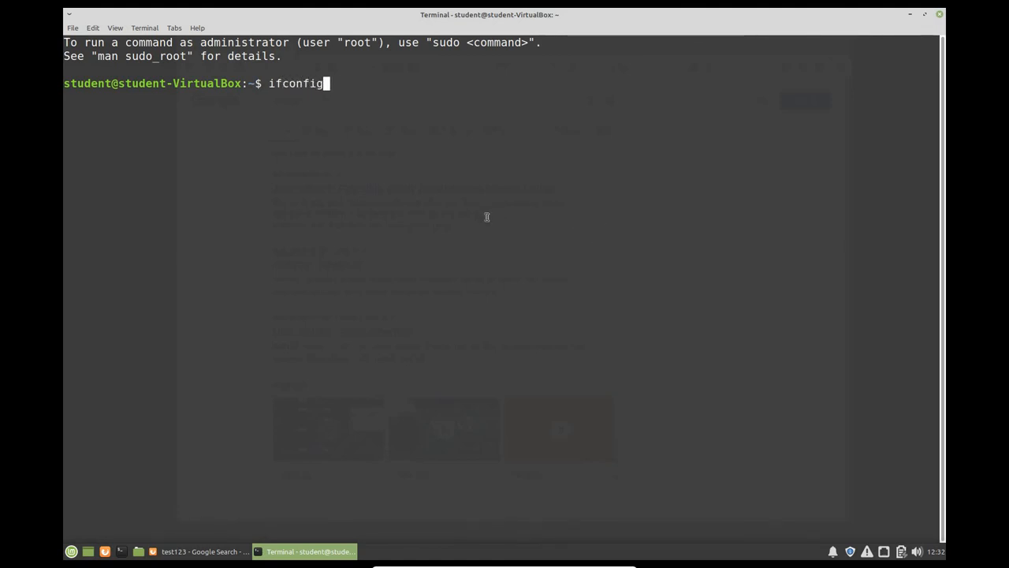
pyautogui.moveTo(269, 92)
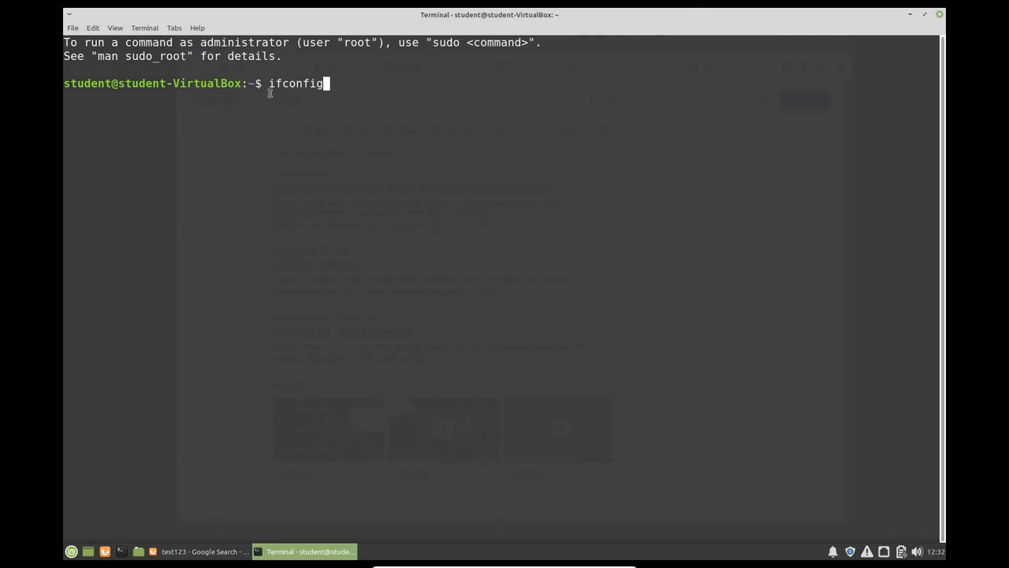
pyautogui.moveTo(410, 96)
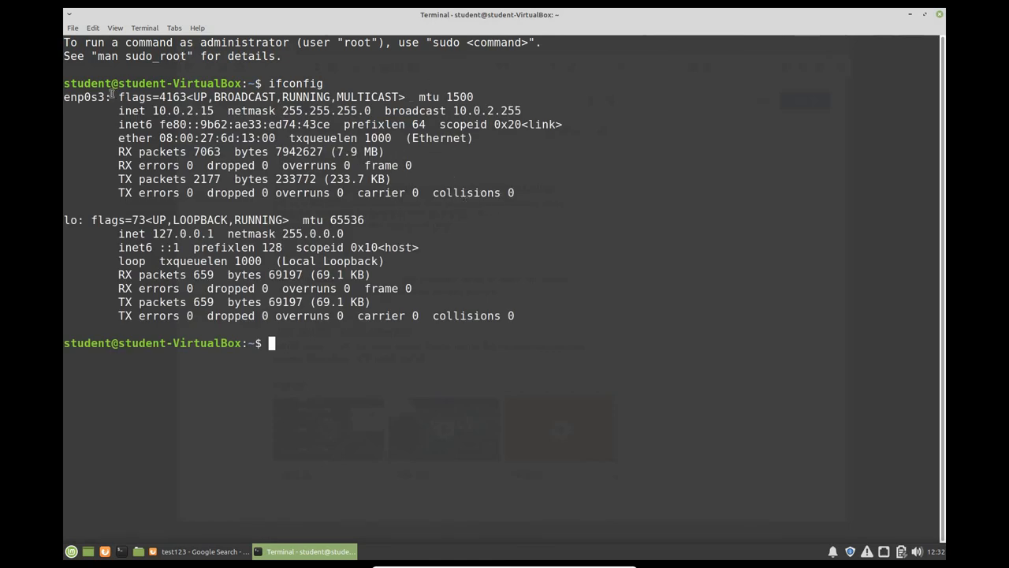
# Step: Select interface enp0s3 and its inet address 10.0.2.15 in the ifconfig output
pyautogui.doubleClick(87, 97)
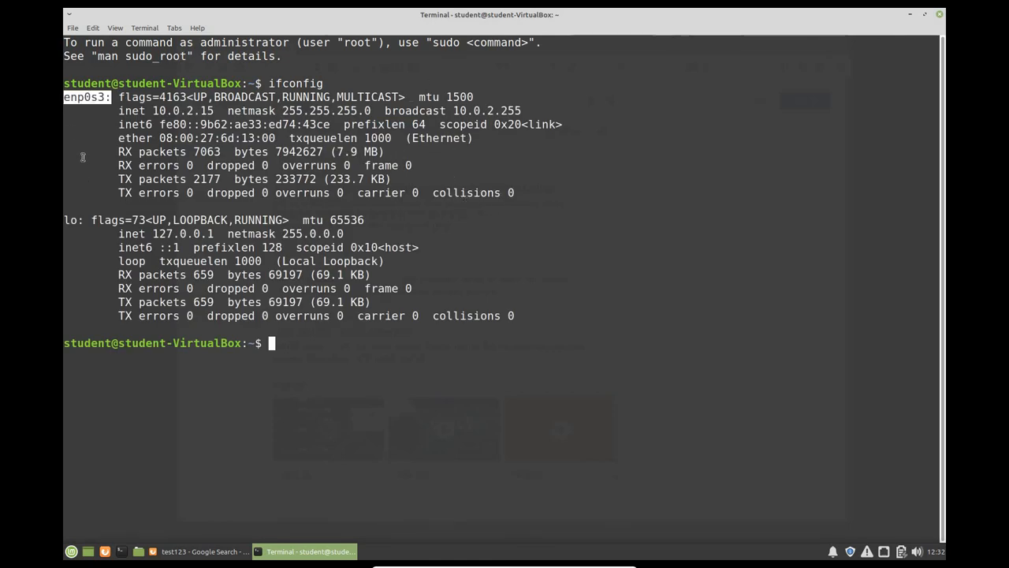
pyautogui.moveTo(83, 111)
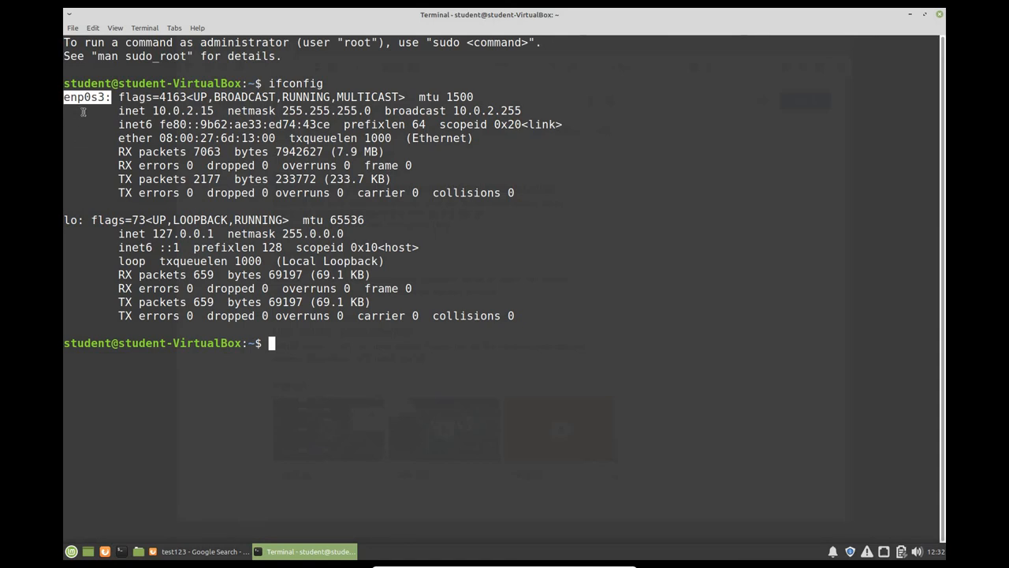
pyautogui.moveTo(161, 156)
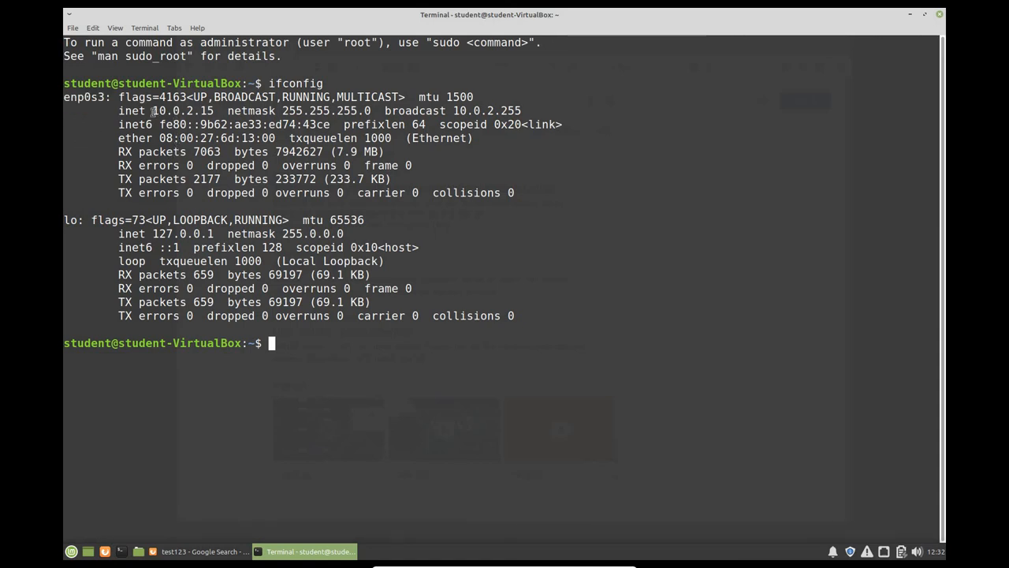
pyautogui.doubleClick(173, 111)
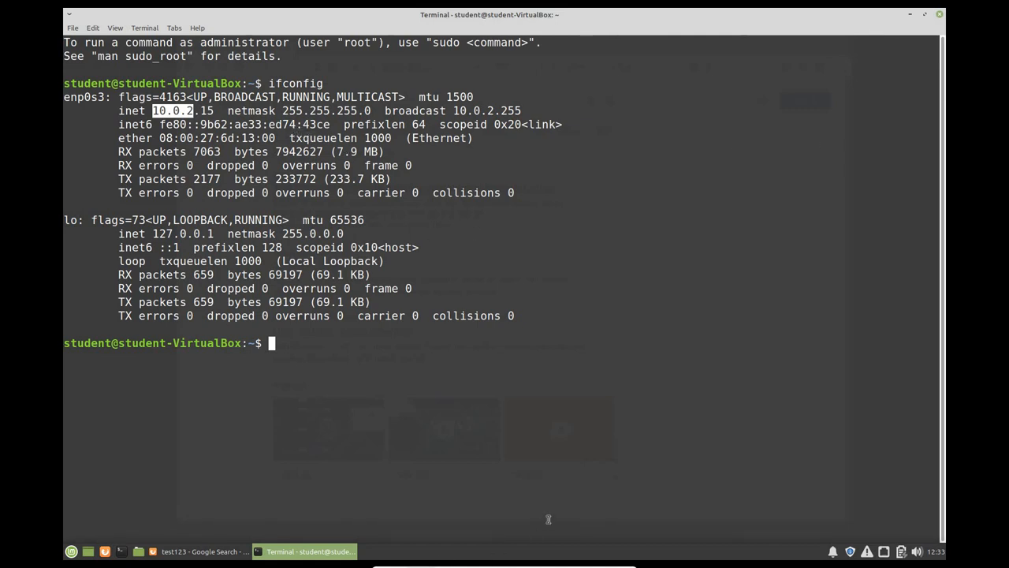
pyautogui.moveTo(887, 115)
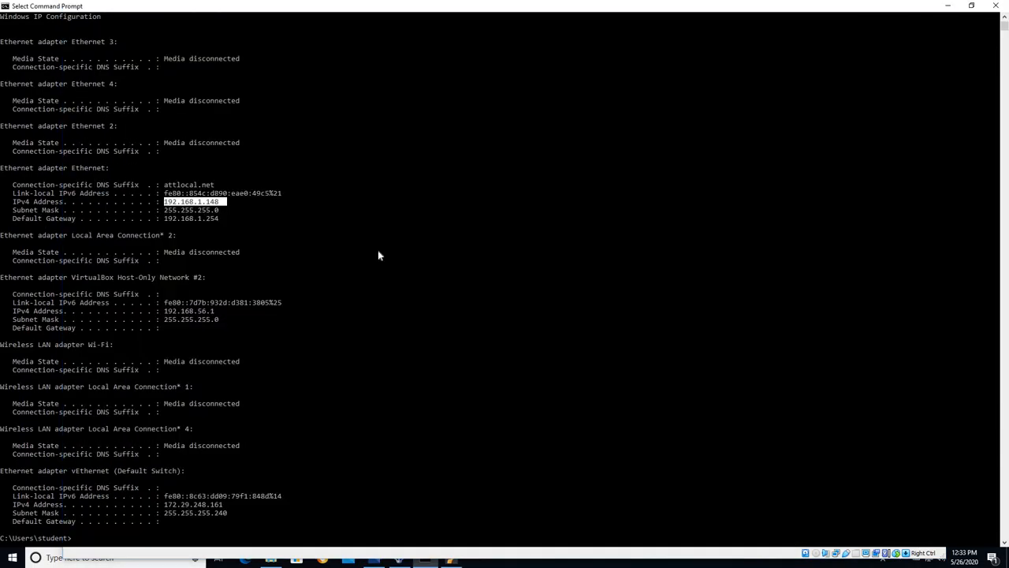
# Step: Clear the Command Prompt with cls and type 'ping 10.0.2.15'
pyautogui.write('cls')
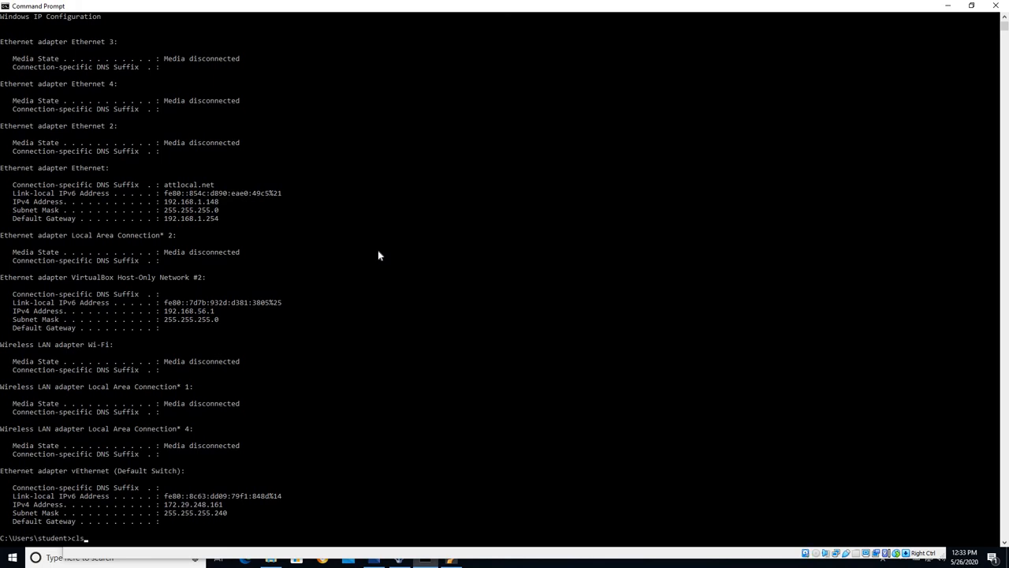
pyautogui.press('enter')
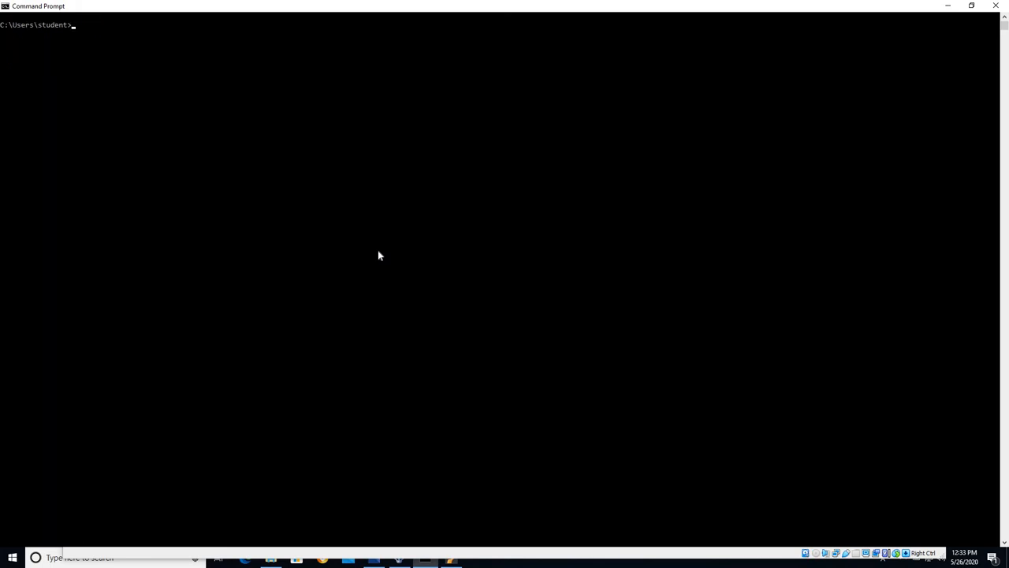
pyautogui.write('ping')
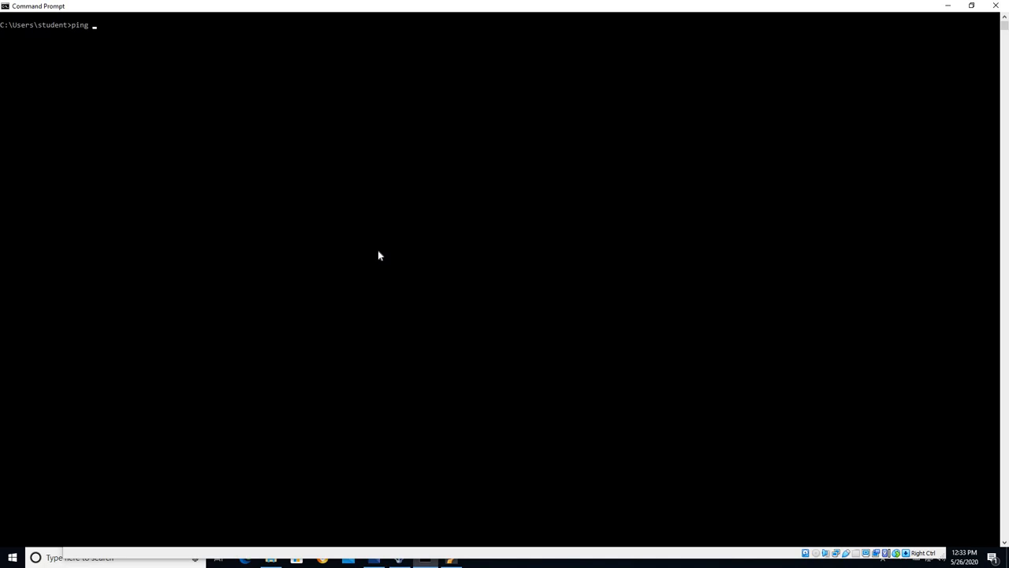
pyautogui.write('10.')
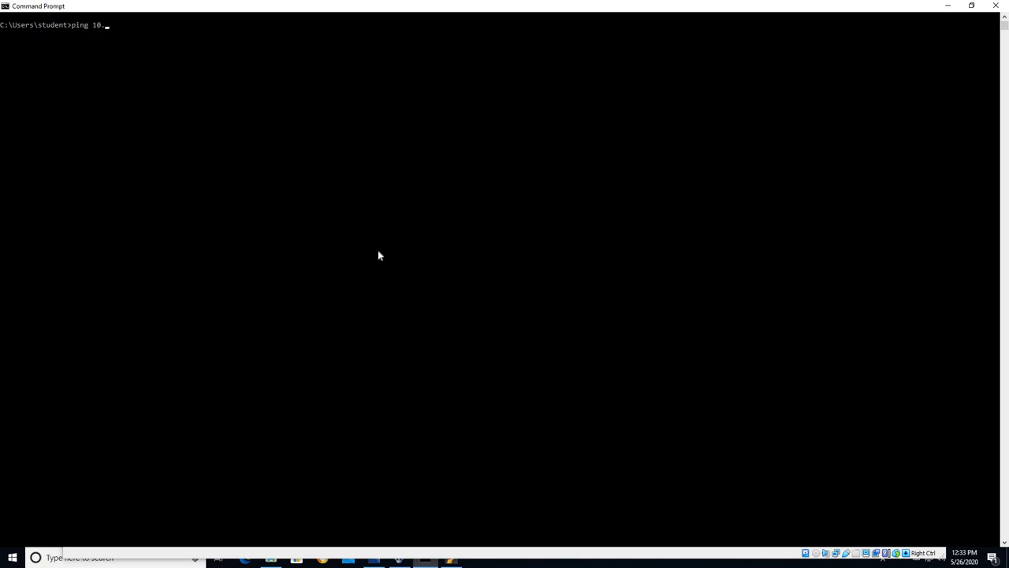
pyautogui.write('0.2.')
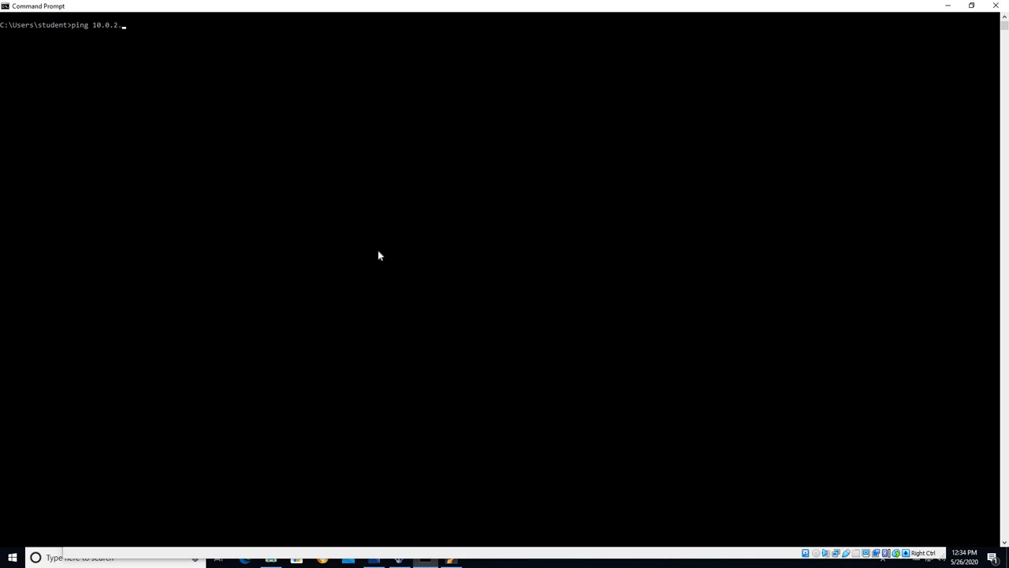
pyautogui.write('15')
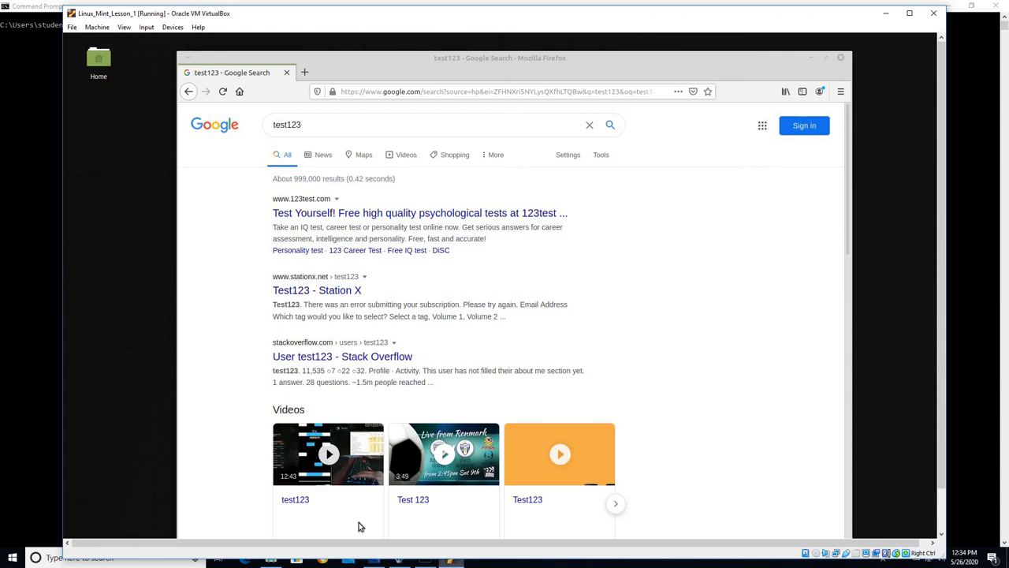
pyautogui.moveTo(915, 170)
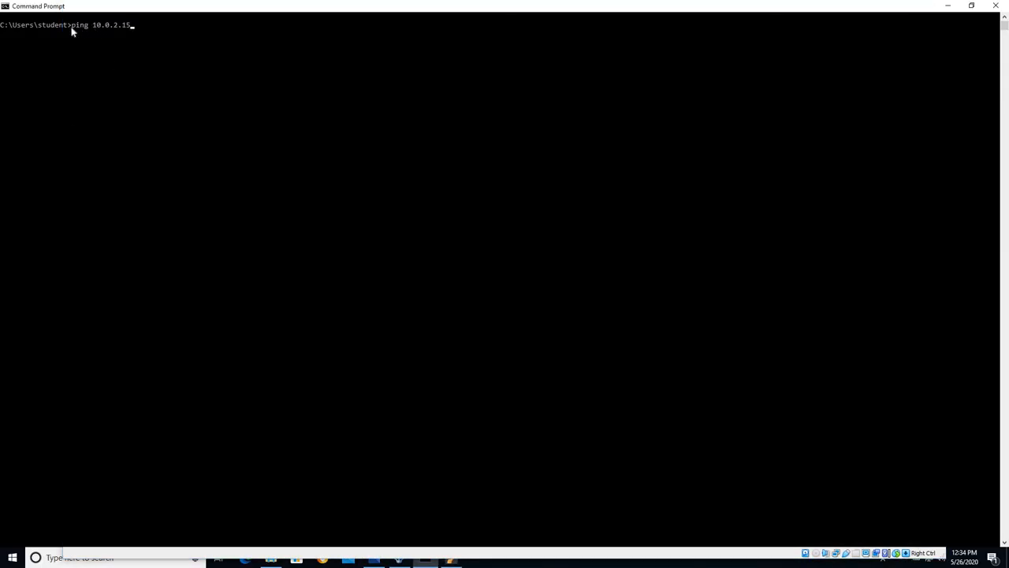
# Step: Run the ping to 10.0.2.15 and see the requests time out
pyautogui.moveTo(71, 25); pyautogui.dragTo(143, 24)
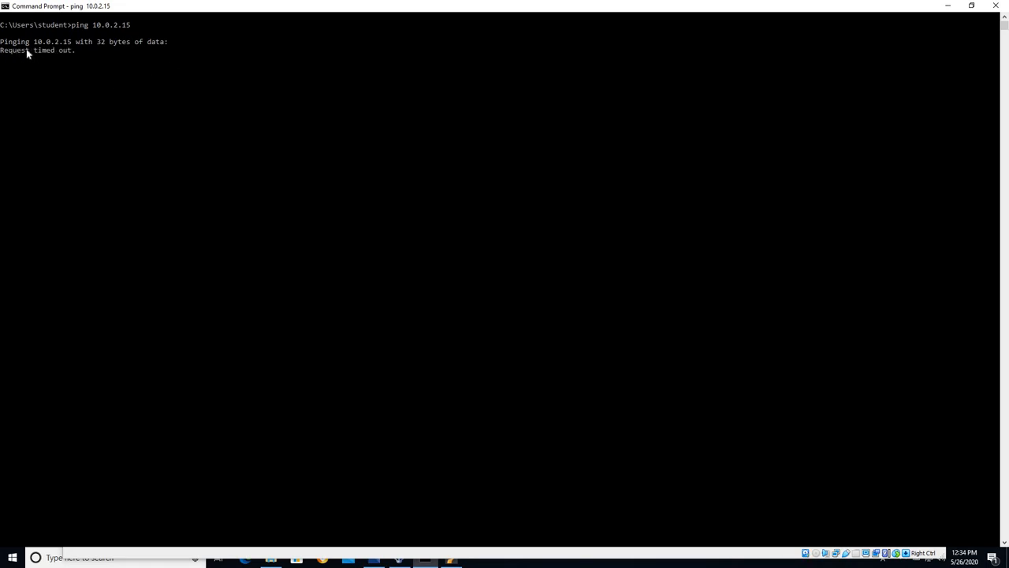
pyautogui.moveTo(289, 138)
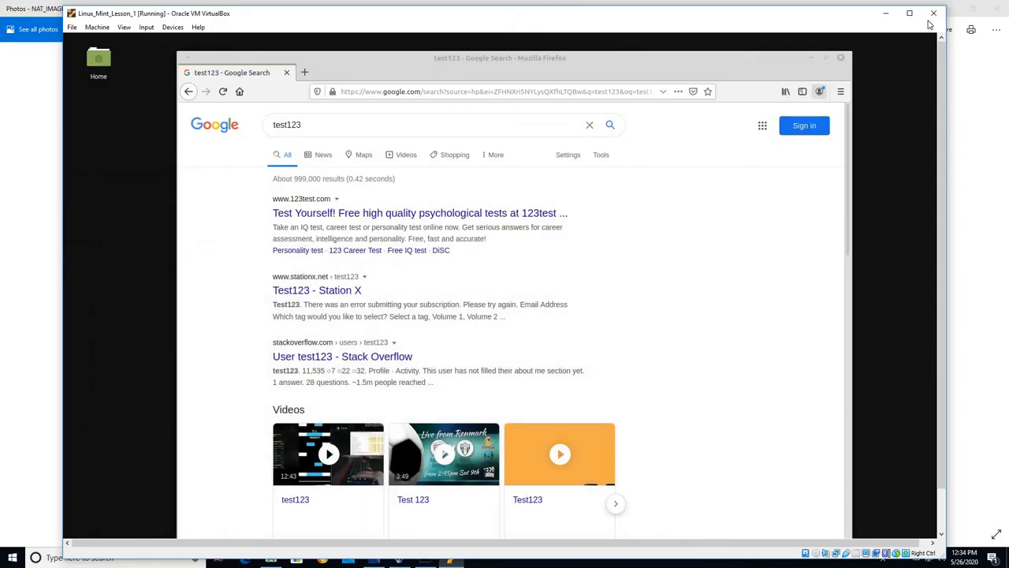
# Step: Close the Linux_Mint_Lesson_1 VM with Power off, then bring up VirtualBox Manager
pyautogui.click(934, 13)
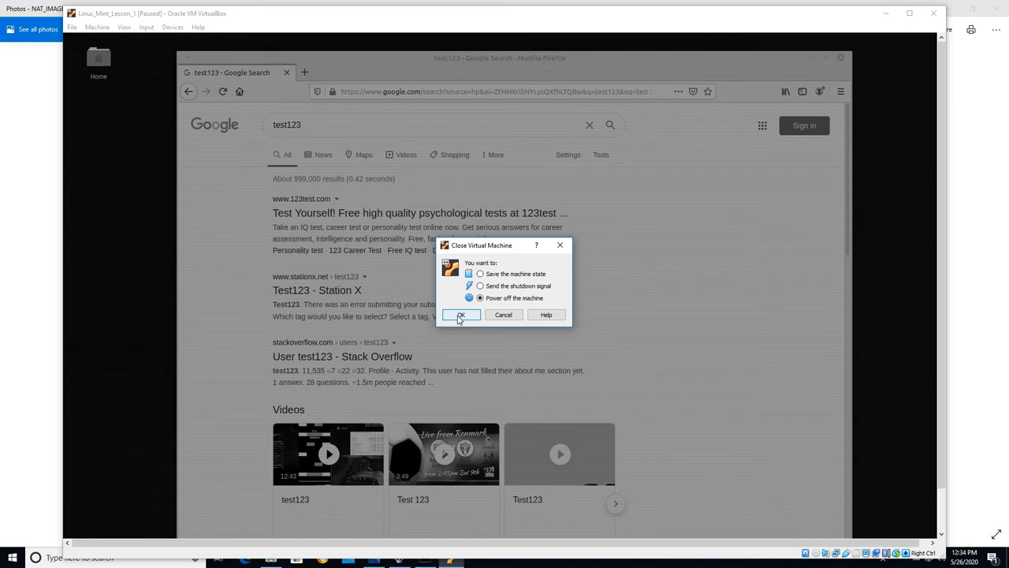
pyautogui.click(461, 314)
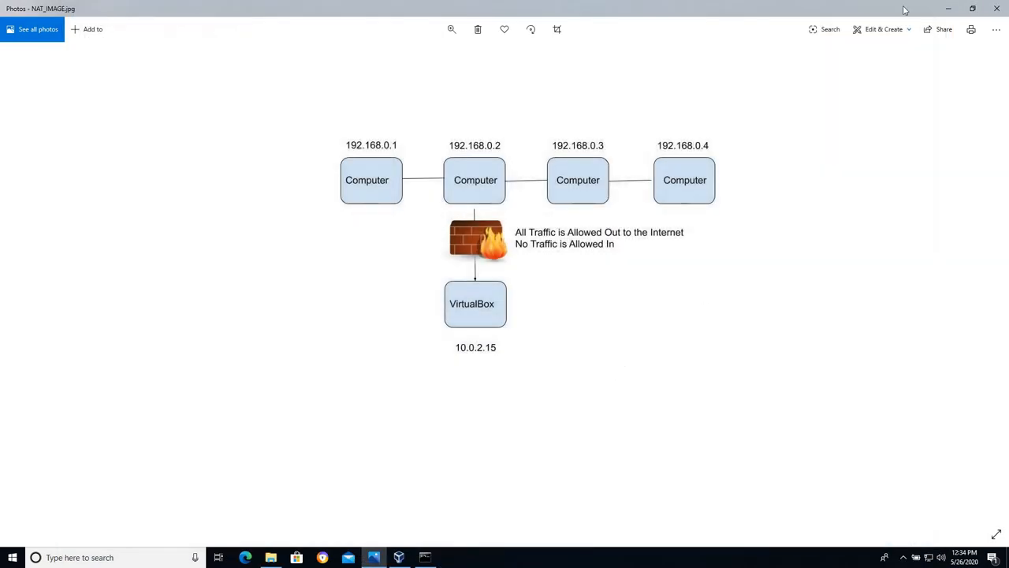
pyautogui.moveTo(786, 101)
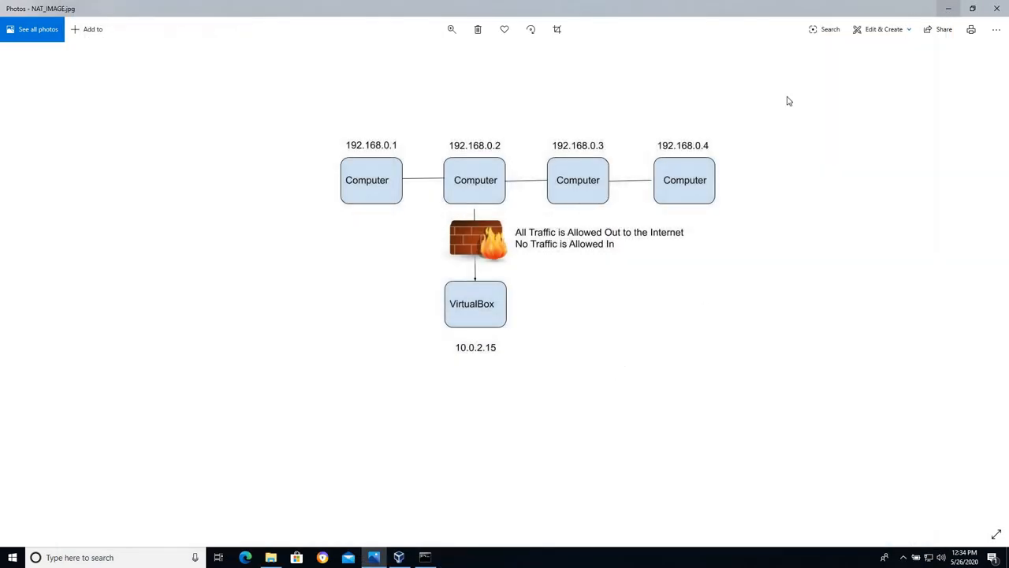
pyautogui.click(398, 557)
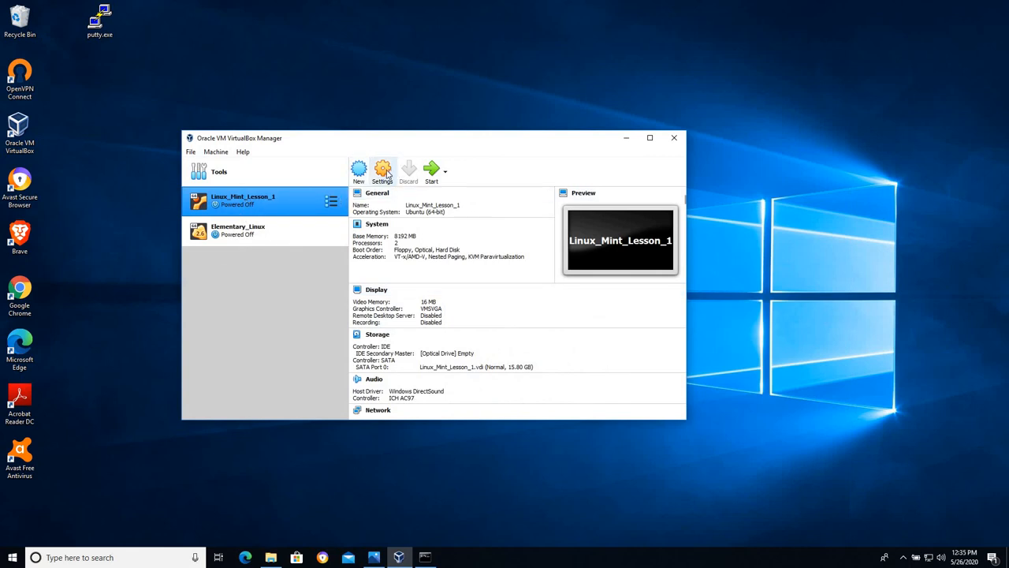
# Step: Open Linux_Mint_Lesson_1 Settings and show the Network page with Adapter 1 on NAT
pyautogui.click(383, 171)
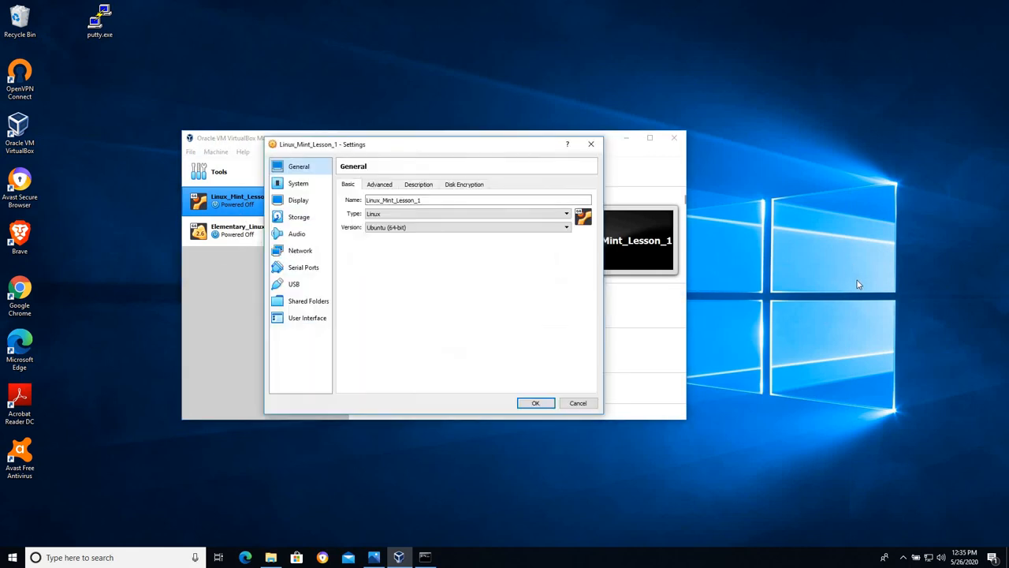
pyautogui.moveTo(307, 256)
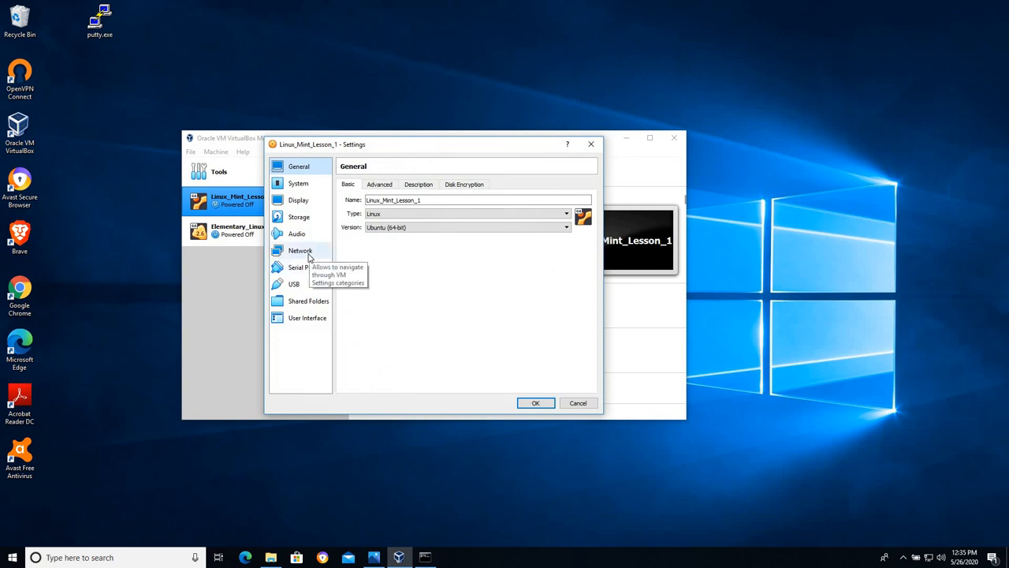
pyautogui.click(301, 250)
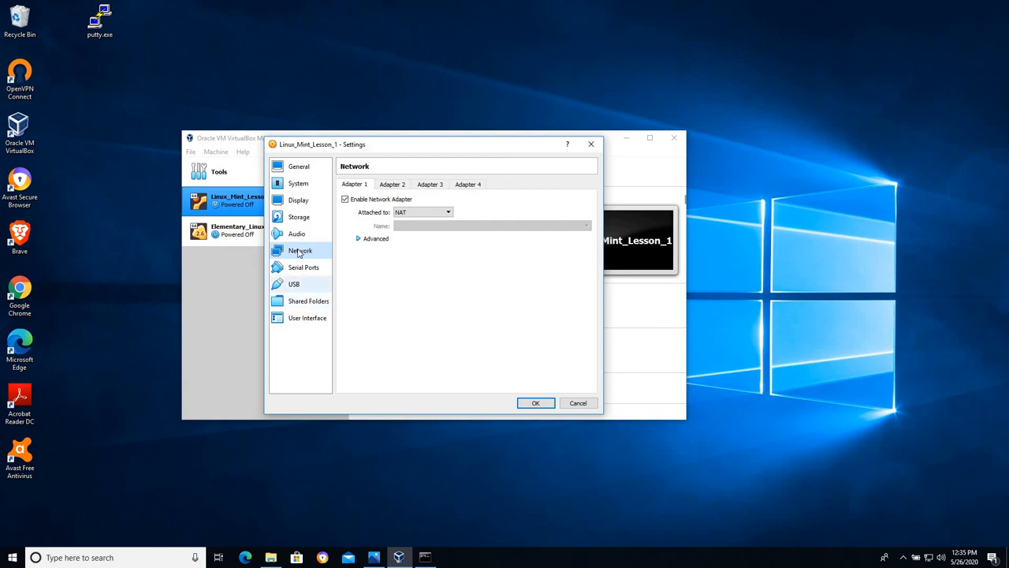
pyautogui.moveTo(299, 250)
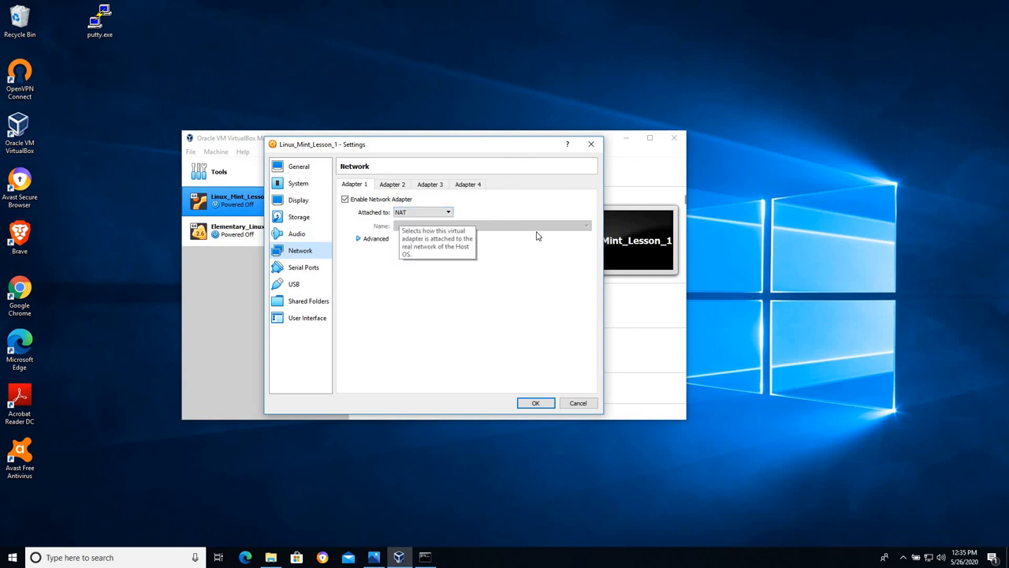
pyautogui.moveTo(584, 245)
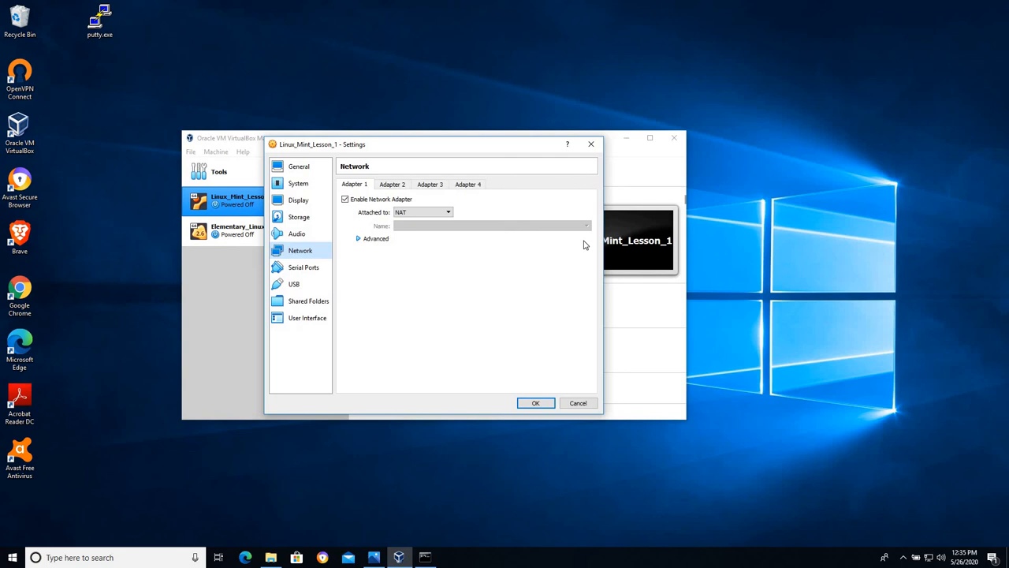
pyautogui.moveTo(405, 213)
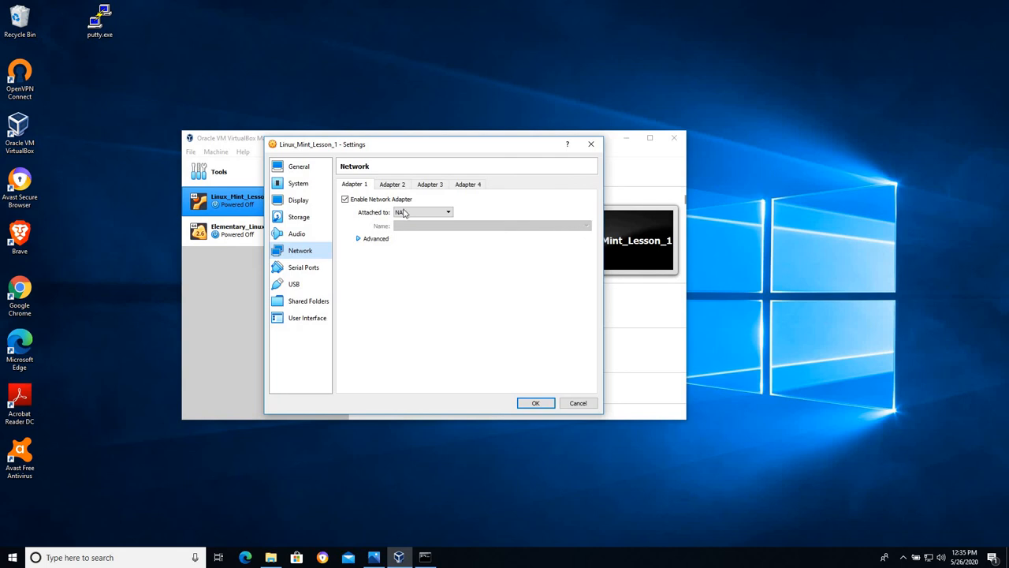
# Step: Attach Adapter 1 to Bridged Adapter using Intel(R) Ethernet Connection I217-LM
pyautogui.click(448, 212)
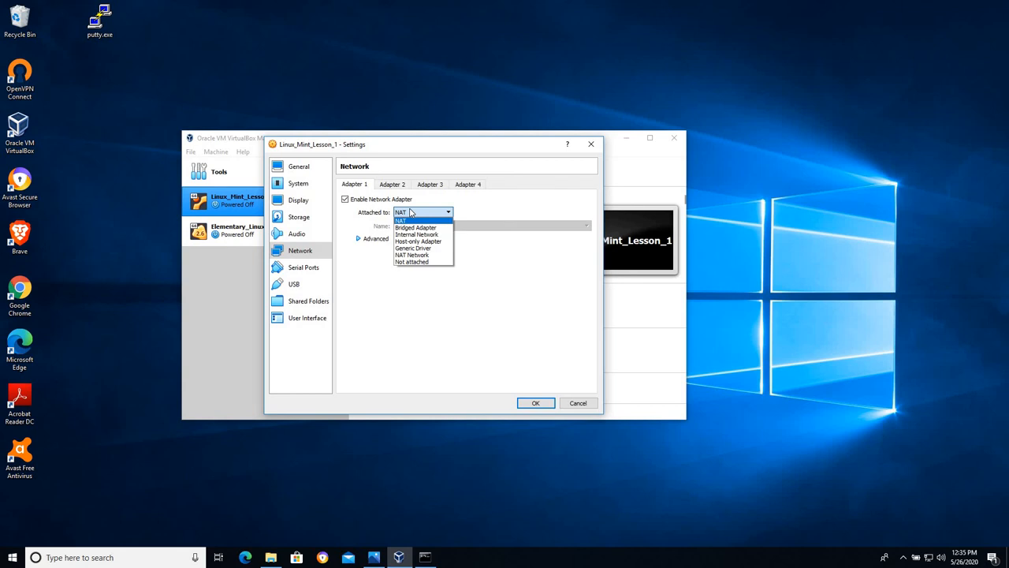
pyautogui.moveTo(416, 228)
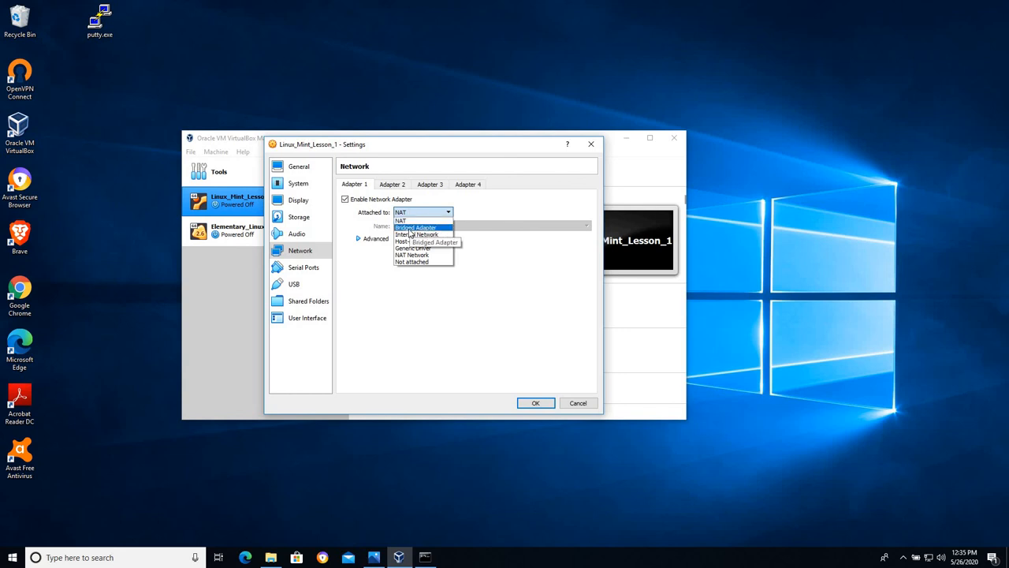
pyautogui.click(416, 227)
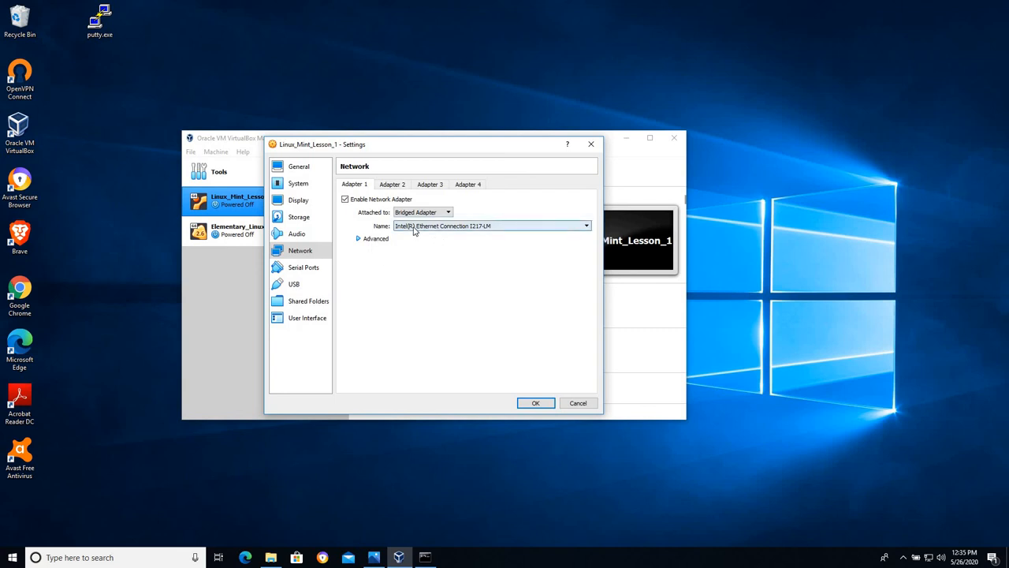
pyautogui.click(586, 227)
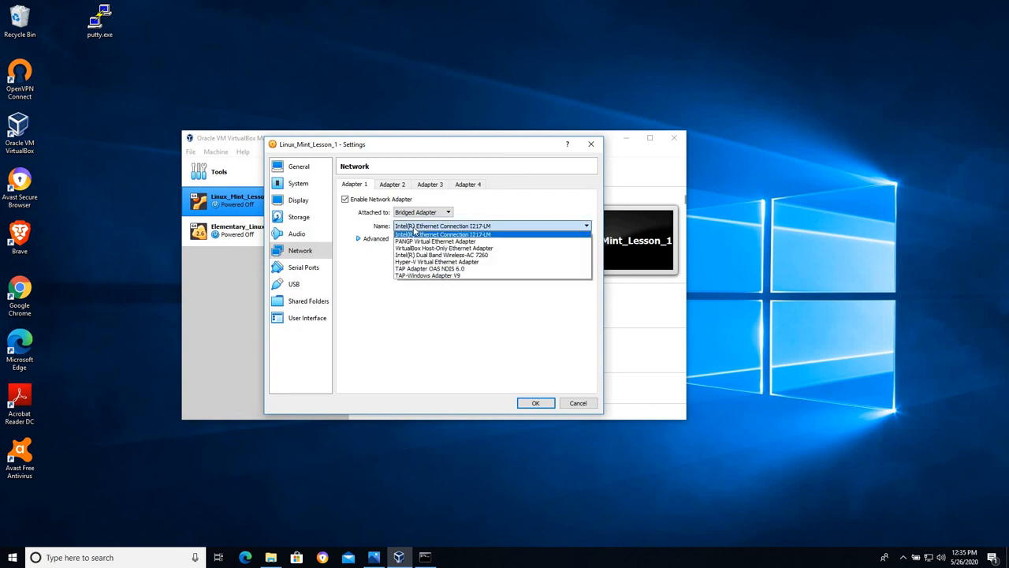
pyautogui.moveTo(442, 241)
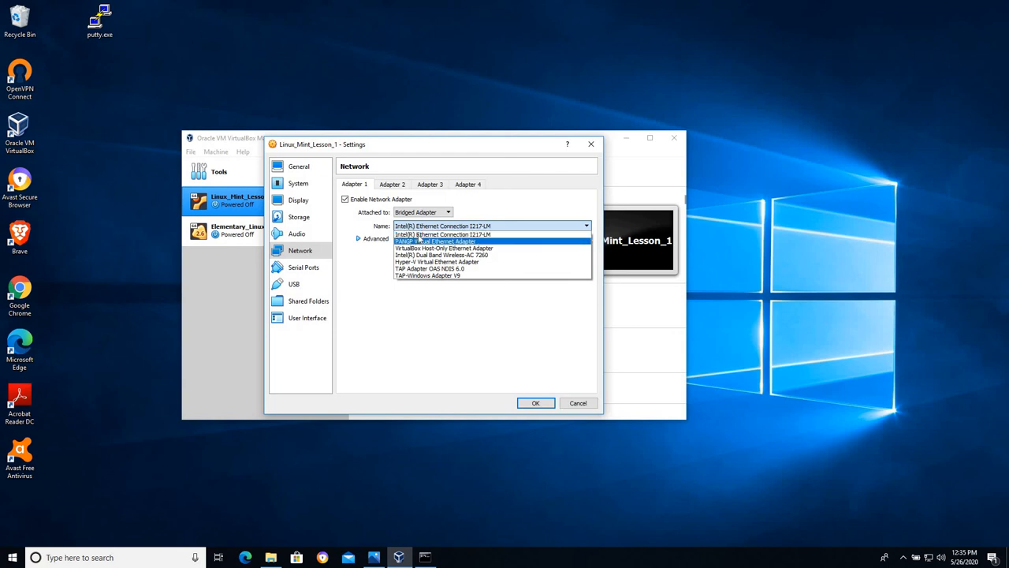
pyautogui.click(442, 234)
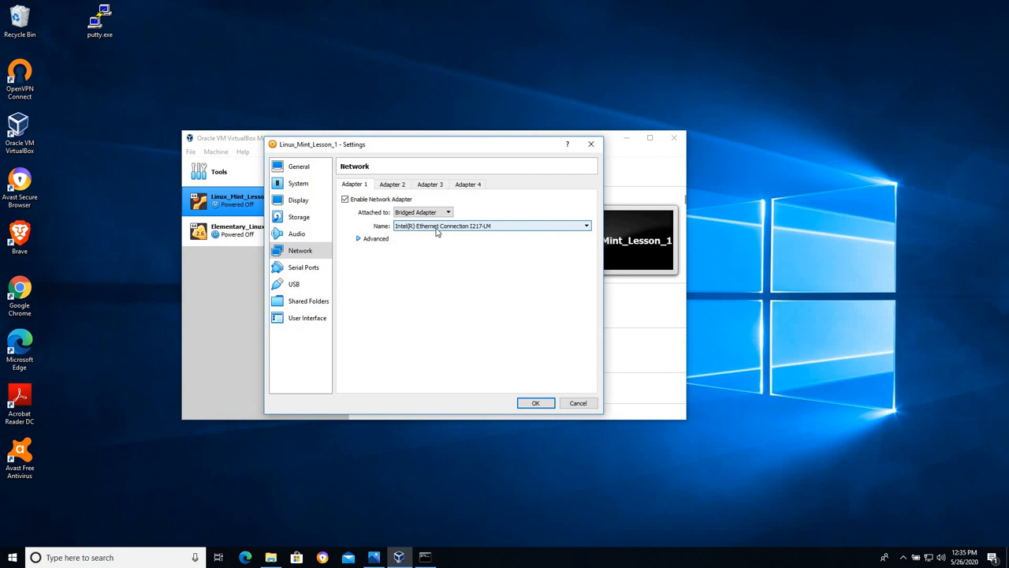
pyautogui.moveTo(494, 229)
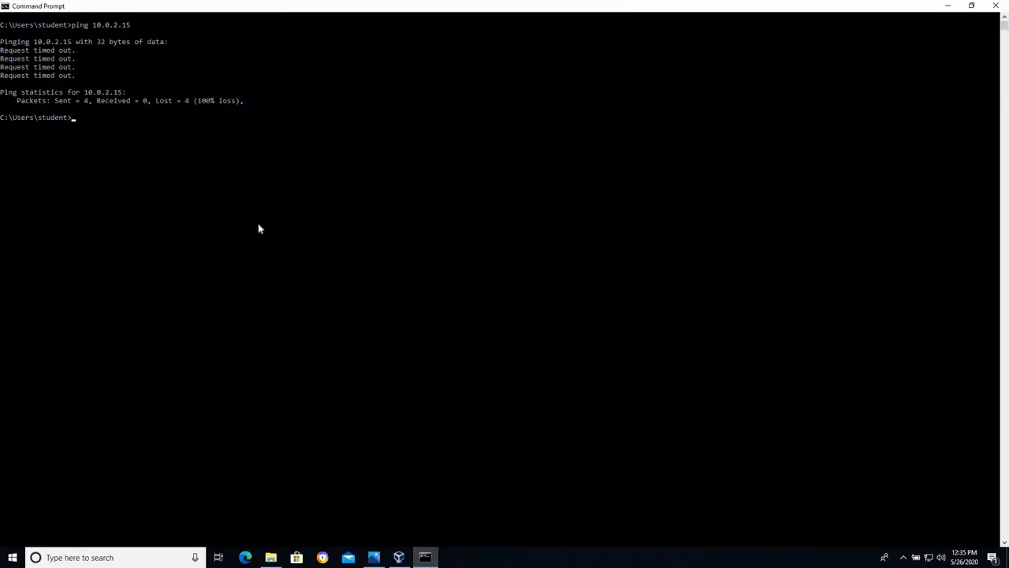
# Step: Run ipconfig again to show the host IPv4 address 192.168.1.148
pyautogui.write('ipconfig')
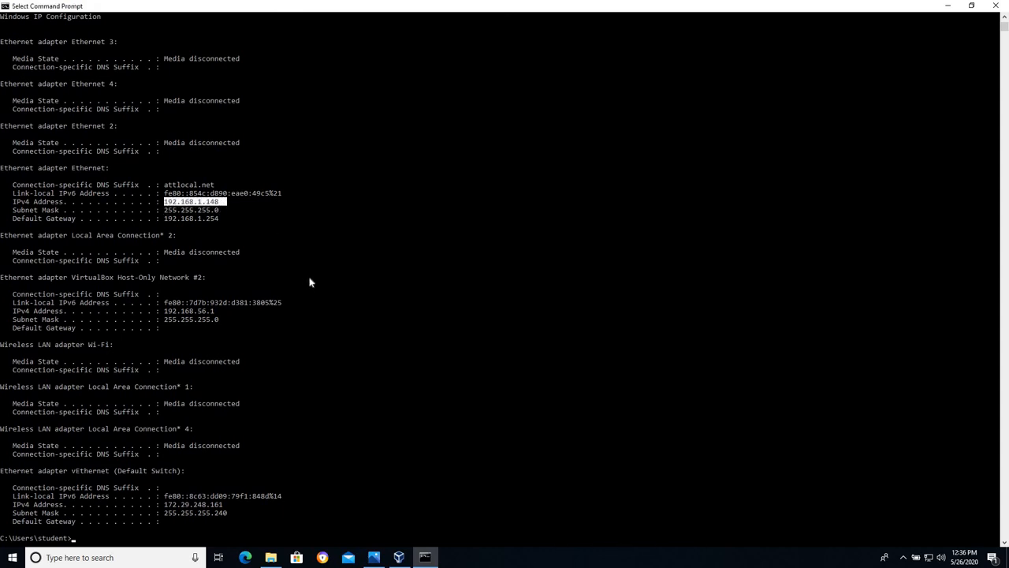
pyautogui.moveTo(77, 203)
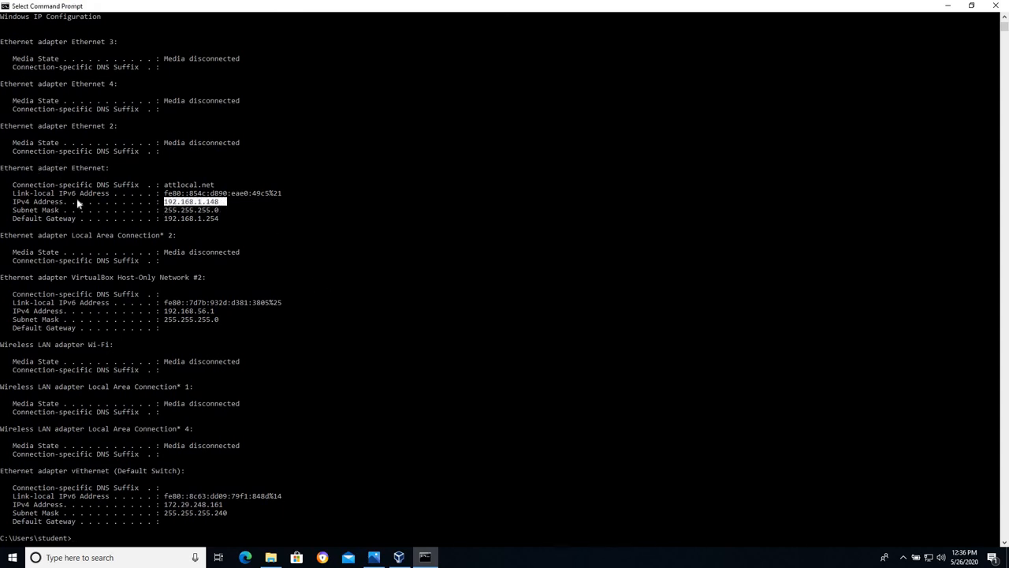
pyautogui.moveTo(198, 210)
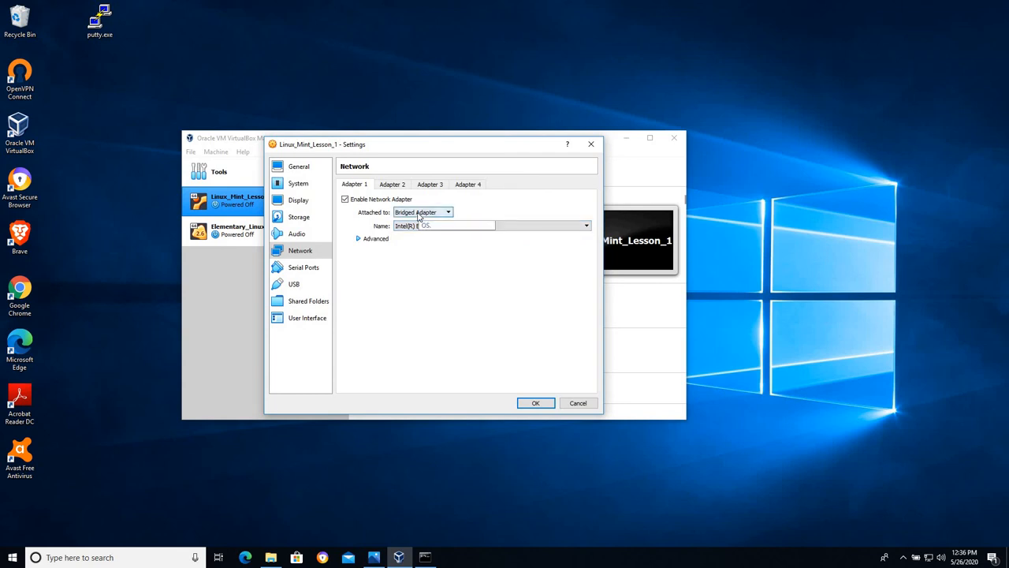
pyautogui.moveTo(424, 212)
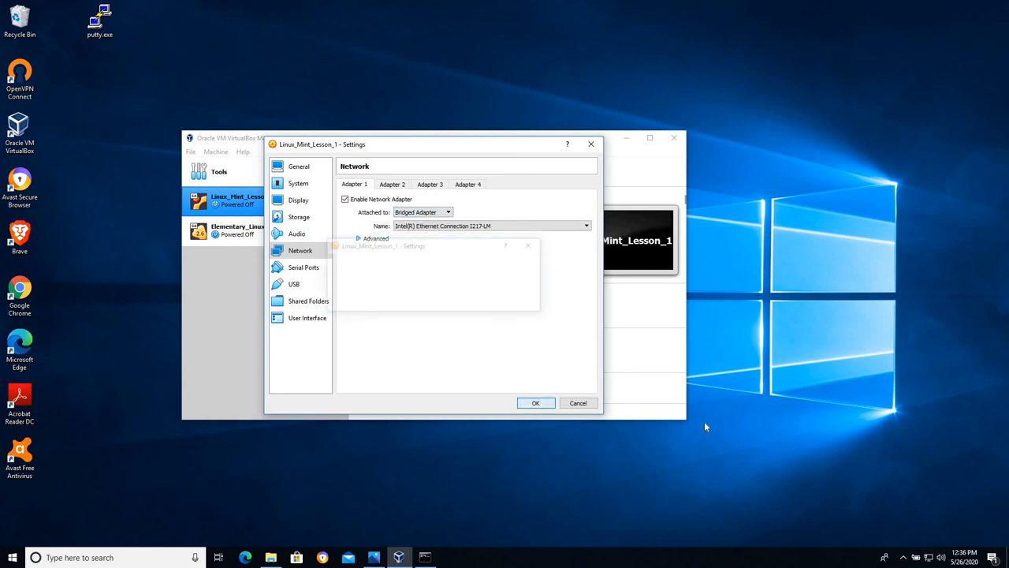
# Step: Save the Bridged Adapter network setting and boot the Linux_Mint_Lesson_1 VM
pyautogui.click(535, 402)
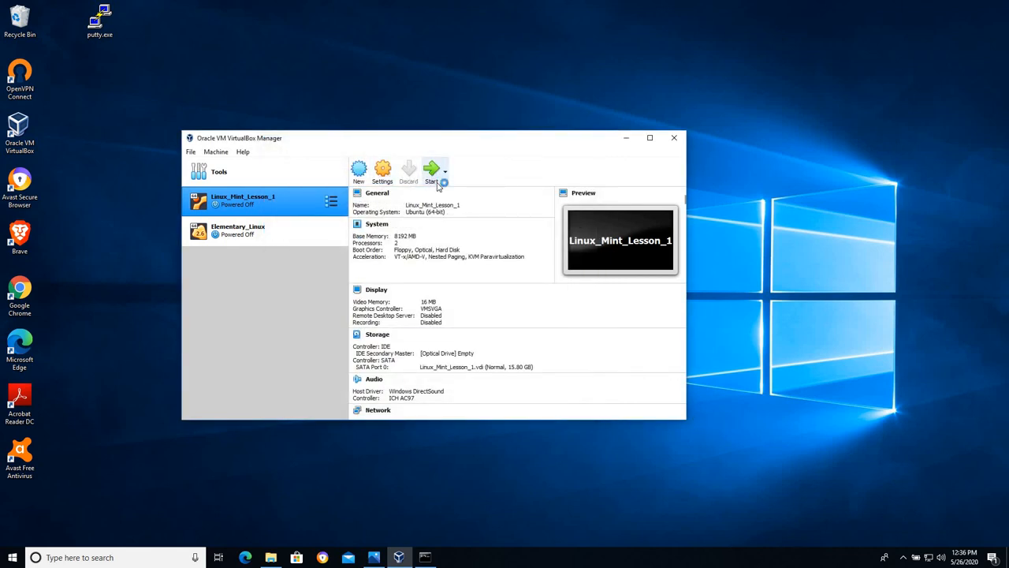
pyautogui.click(431, 168)
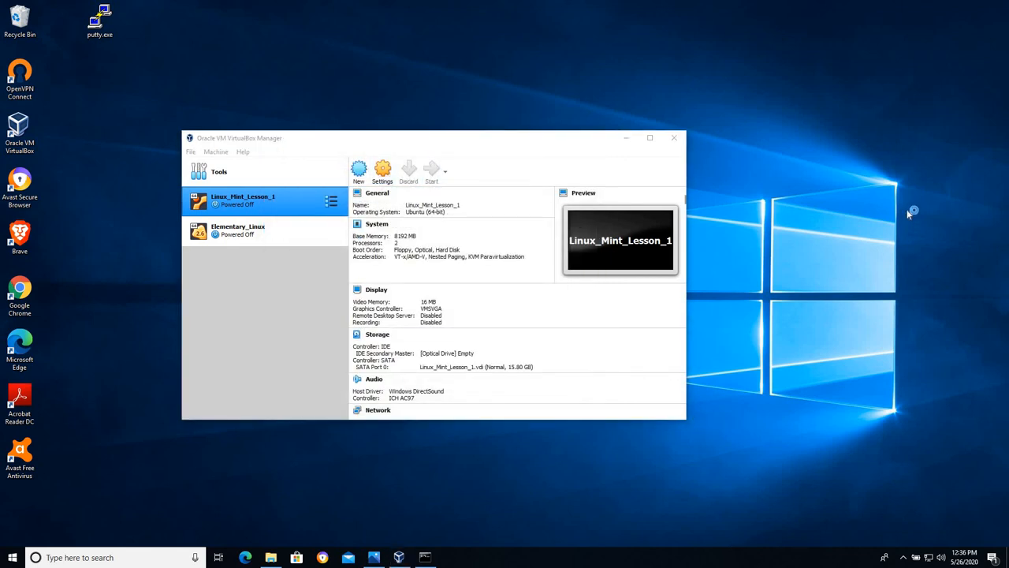
pyautogui.click(432, 169)
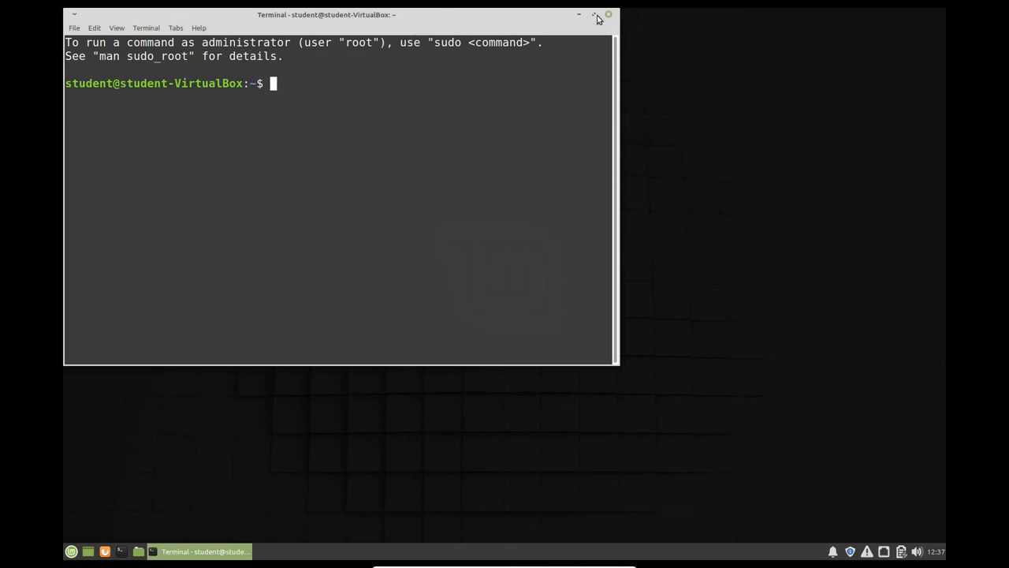
# Step: Run ifconfig in the maximized terminal and highlight 175 in enp0s3's address 192.168.1.175
pyautogui.click(594, 14)
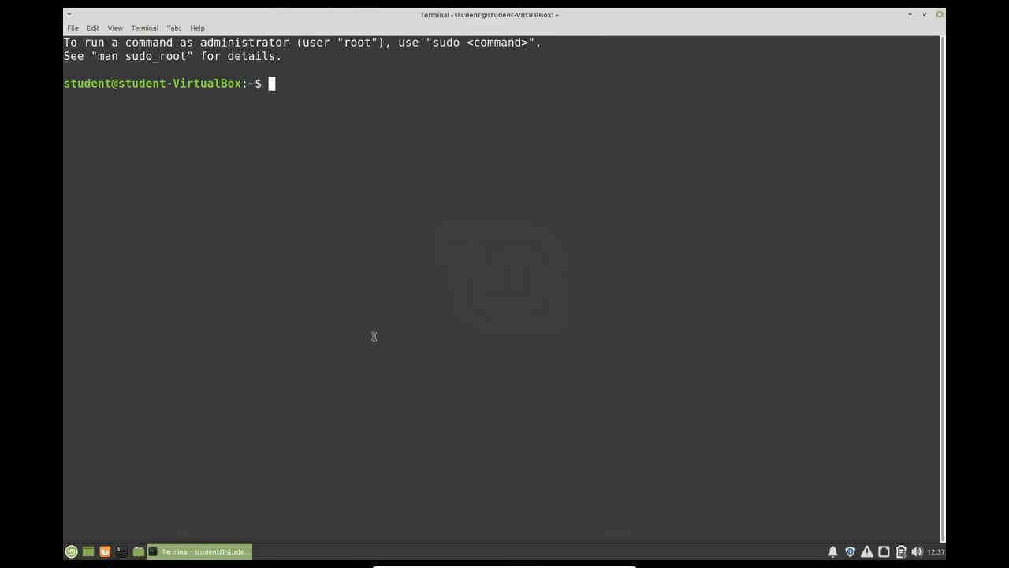
pyautogui.write('ifco')
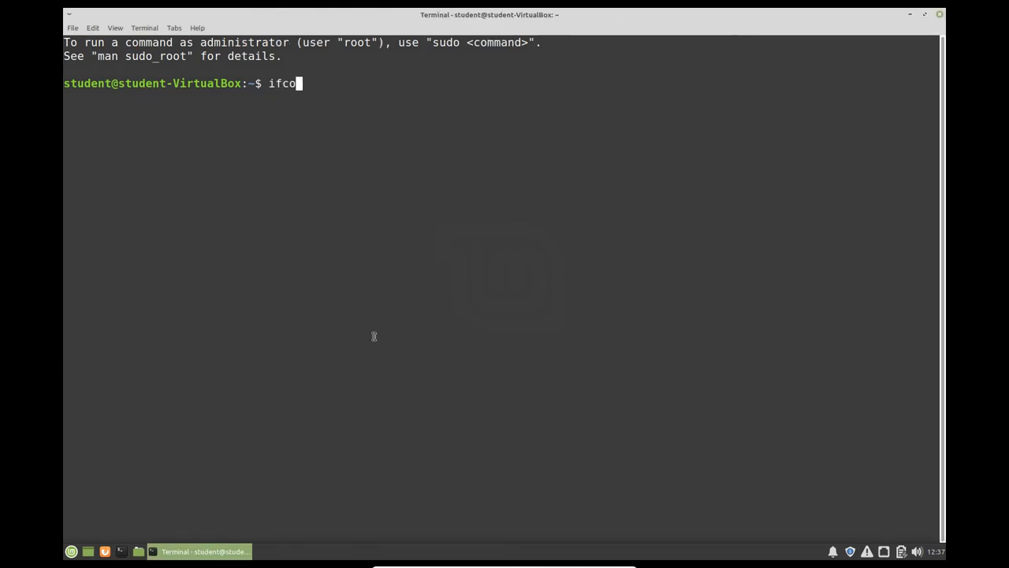
pyautogui.press('Return')
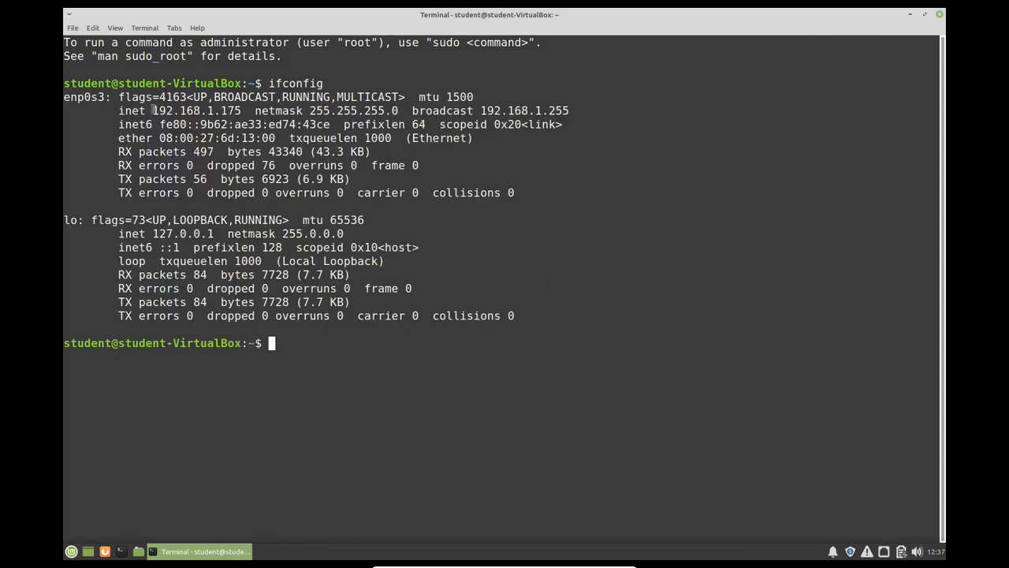
pyautogui.rightClick(189, 119)
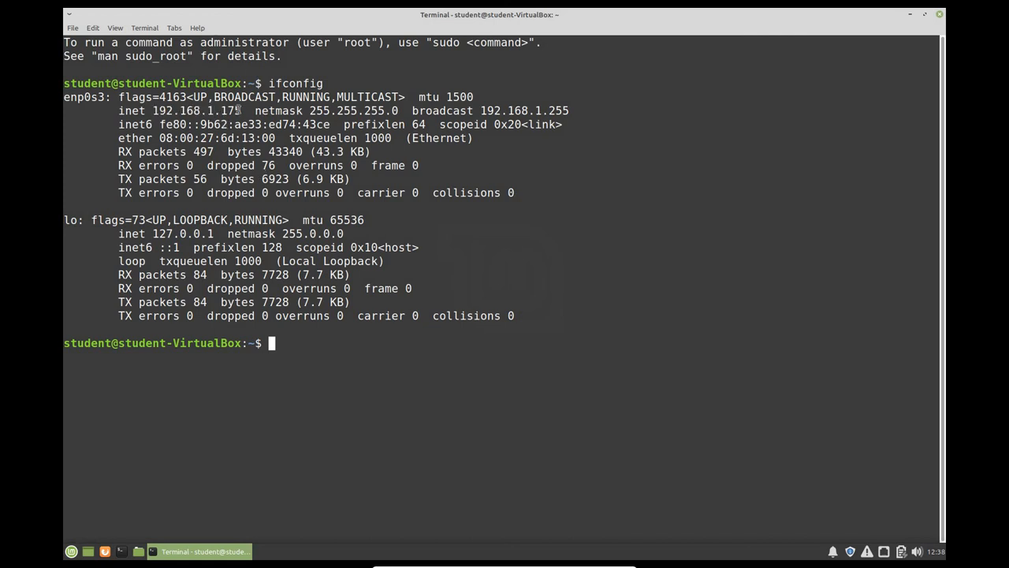
pyautogui.doubleClick(231, 110)
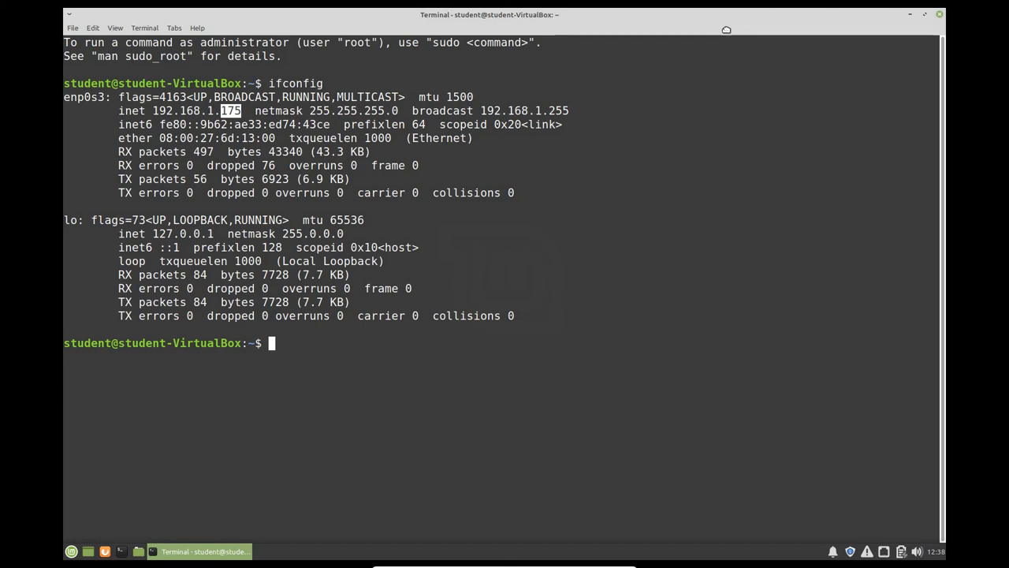
pyautogui.click(922, 14)
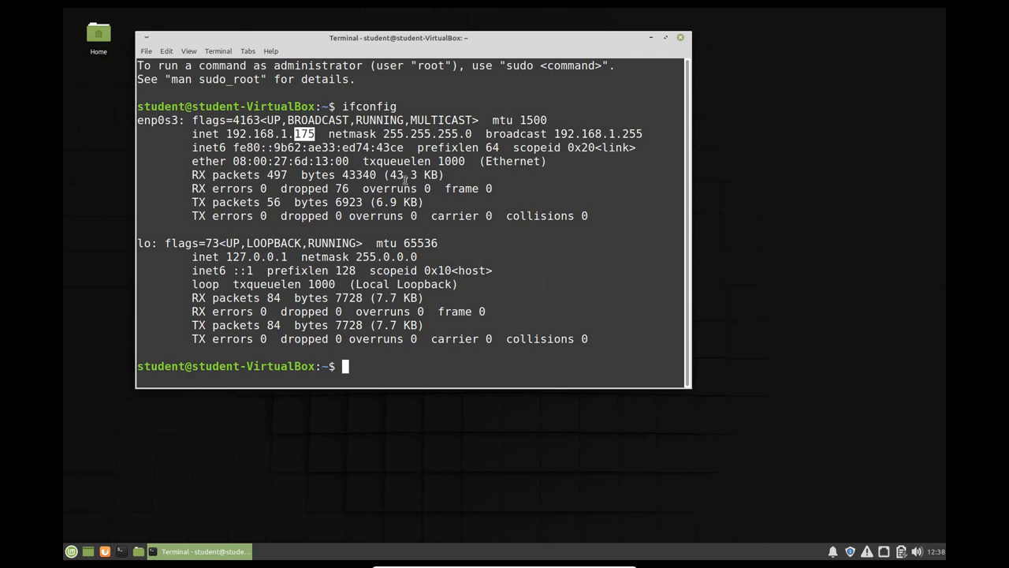
pyautogui.moveTo(819, 349)
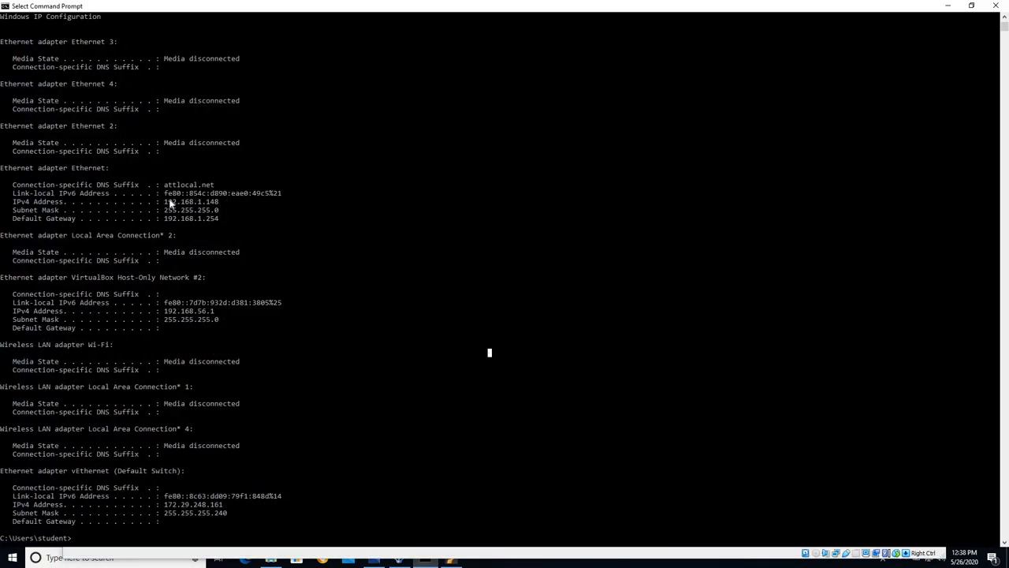
# Step: Ping the guest at 192.168.1.175 and confirm 4 replies with 0% loss
pyautogui.moveTo(162, 201); pyautogui.dragTo(219, 201)
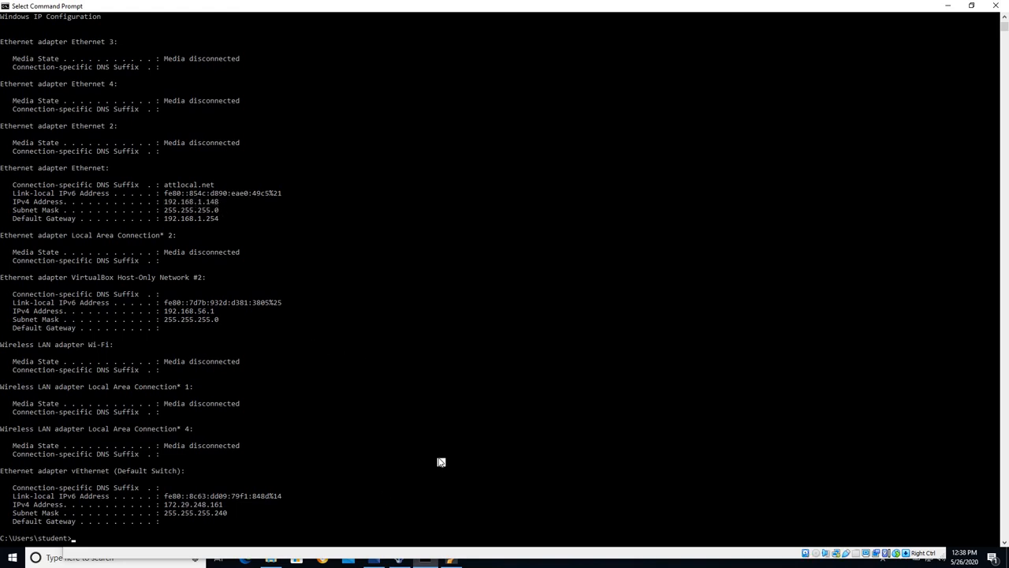
pyautogui.write('pi')
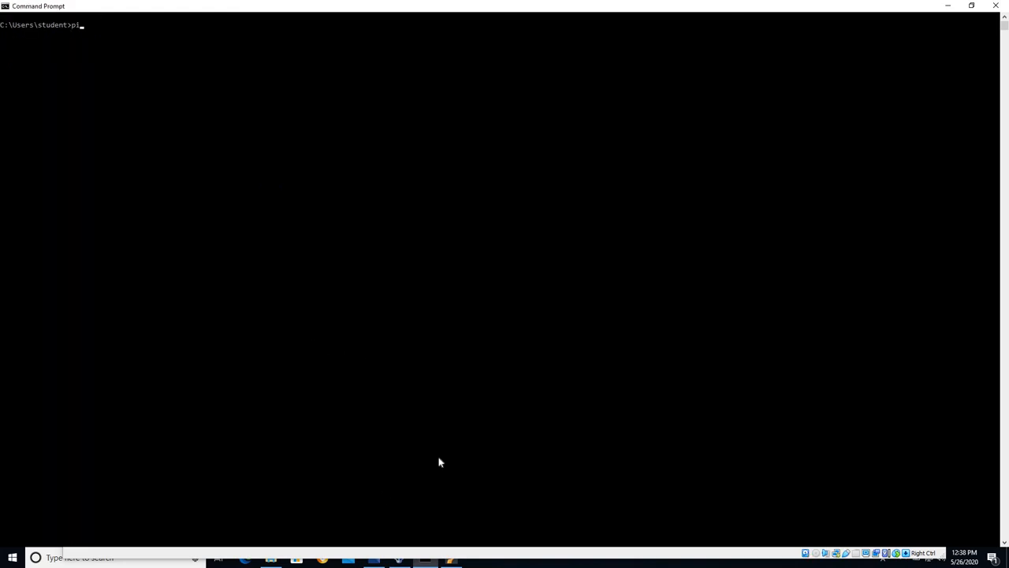
pyautogui.write('ing 192.168')
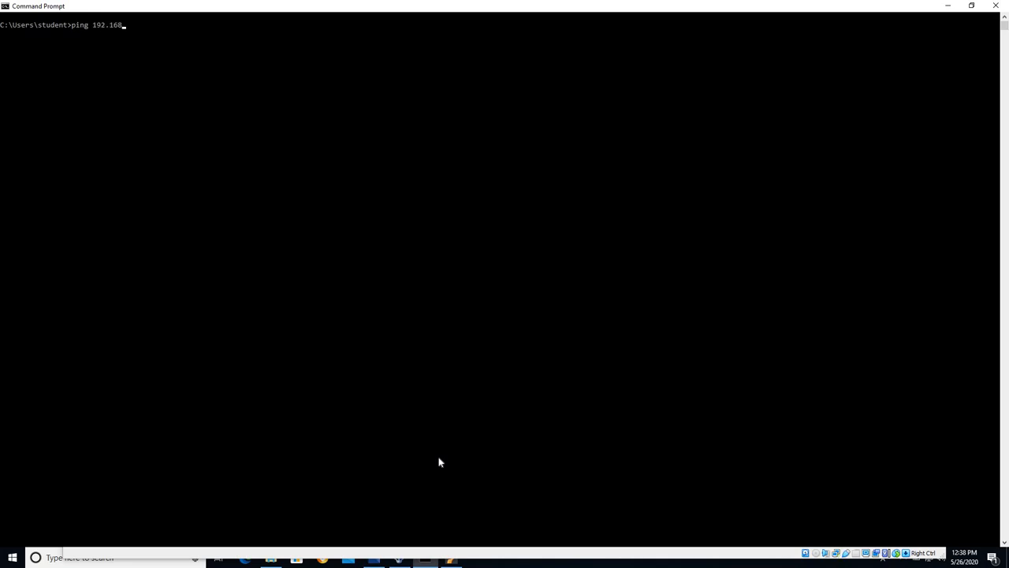
pyautogui.write('.1.175')
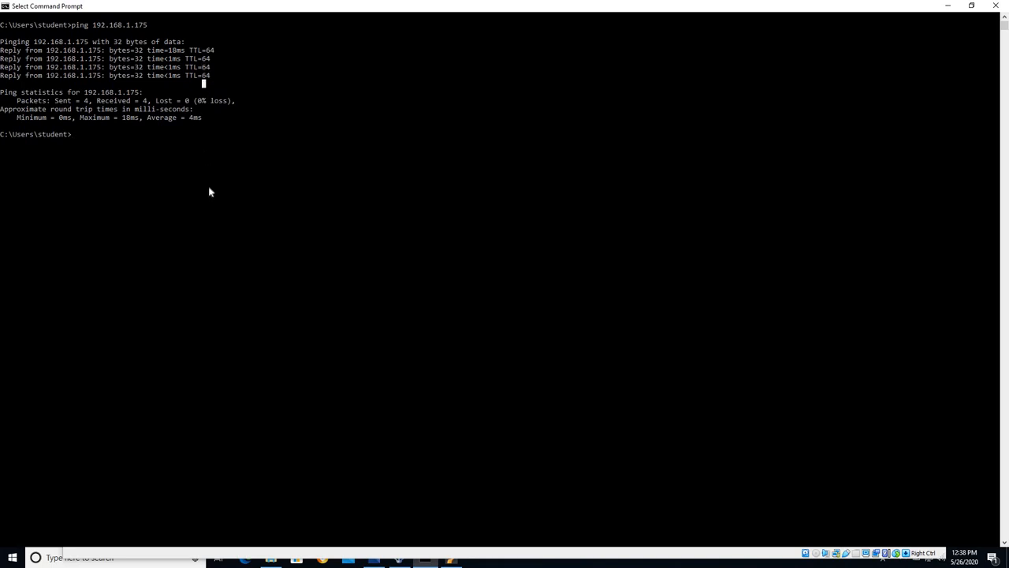
pyautogui.moveTo(122, 124)
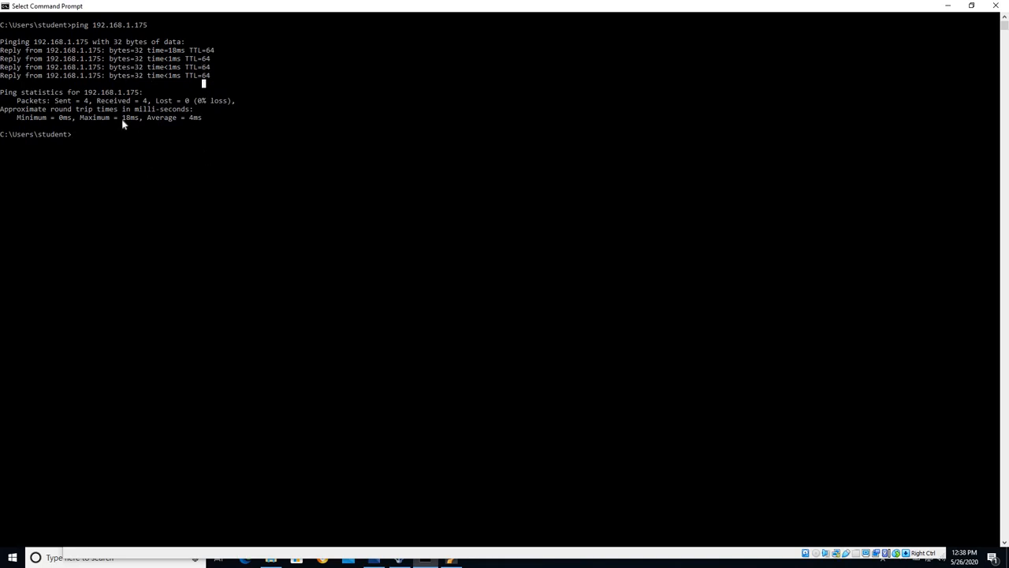
pyautogui.moveTo(441, 75)
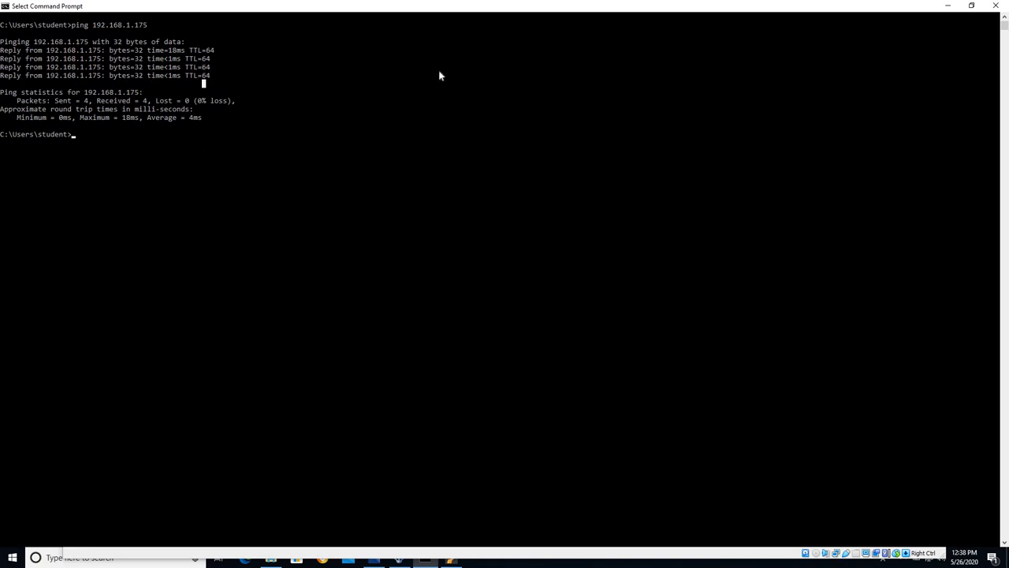
pyautogui.moveTo(235, 69)
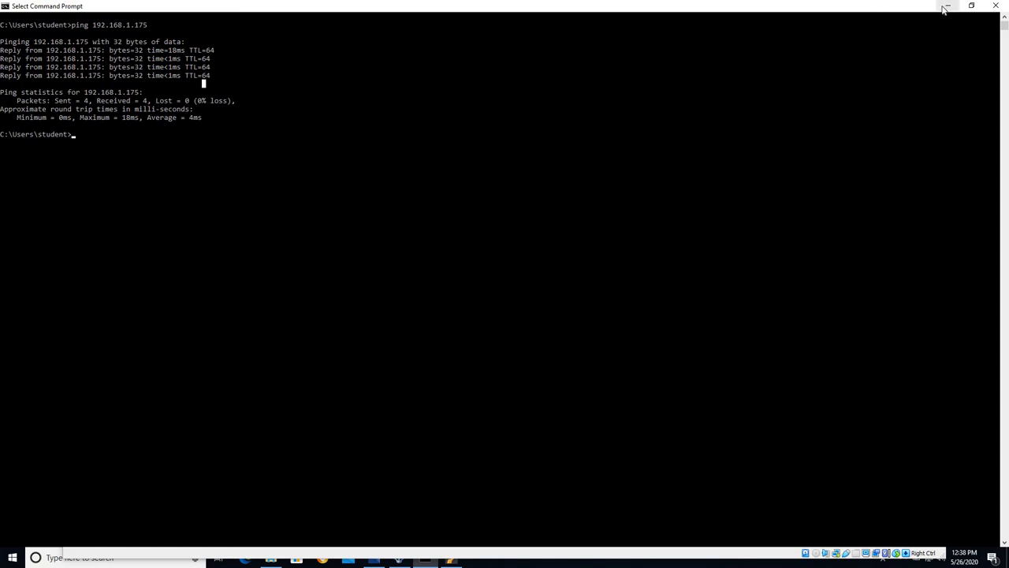
pyautogui.moveTo(947, 6)
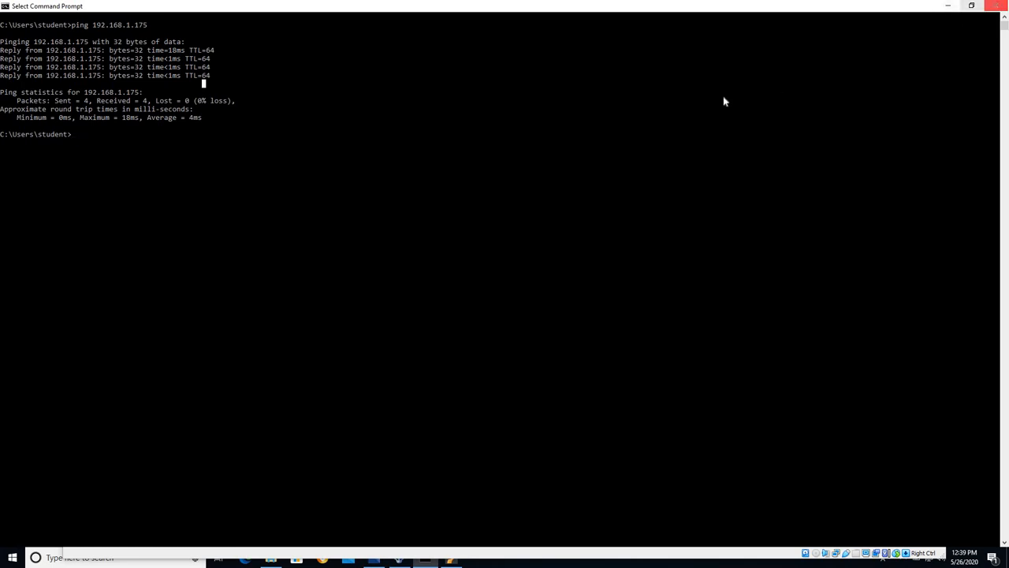
pyautogui.moveTo(916, 15)
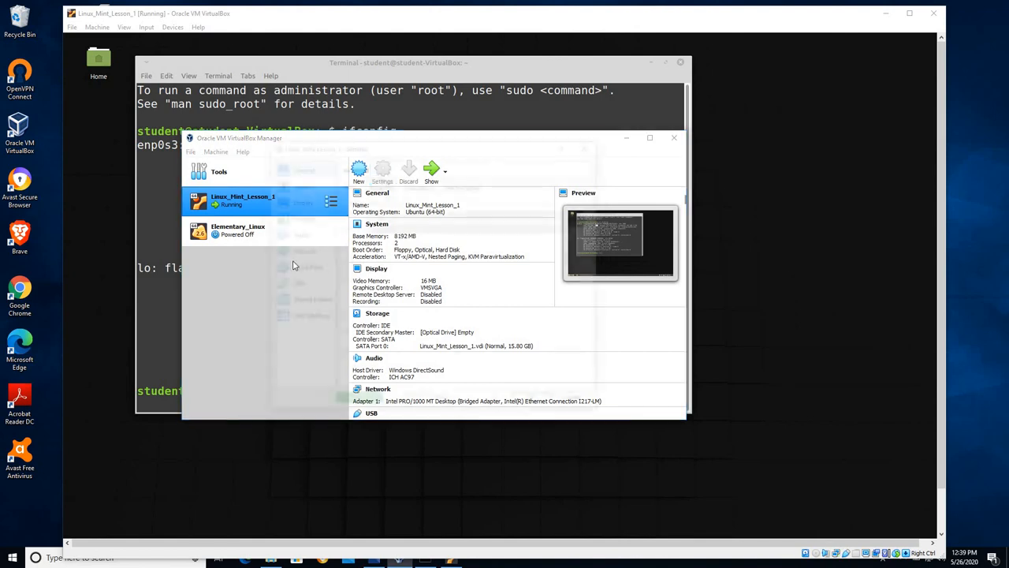
# Step: Confirm Adapter 1 is a Bridged Adapter, then close the settings unchanged
pyautogui.click(382, 168)
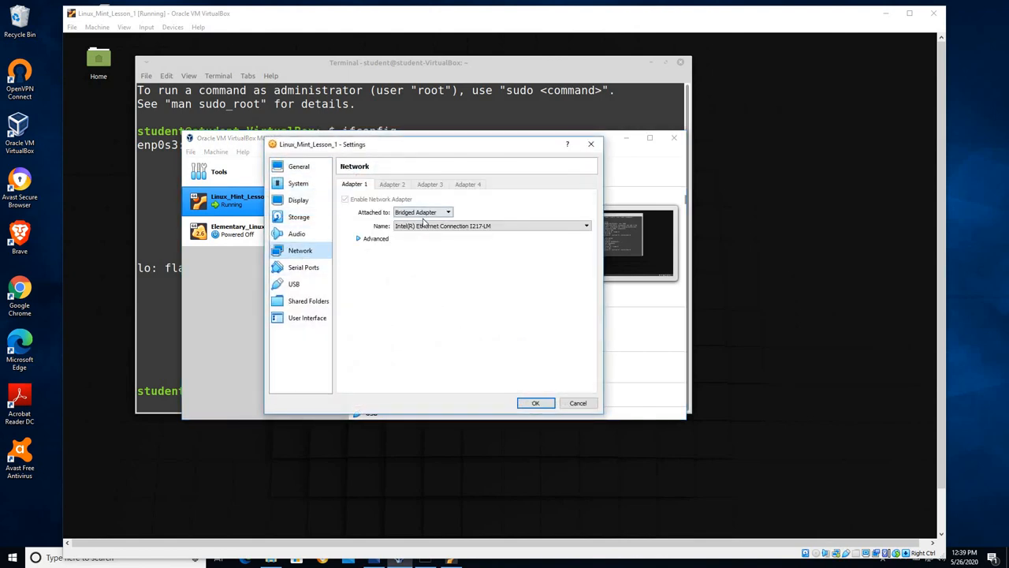
pyautogui.moveTo(423, 212)
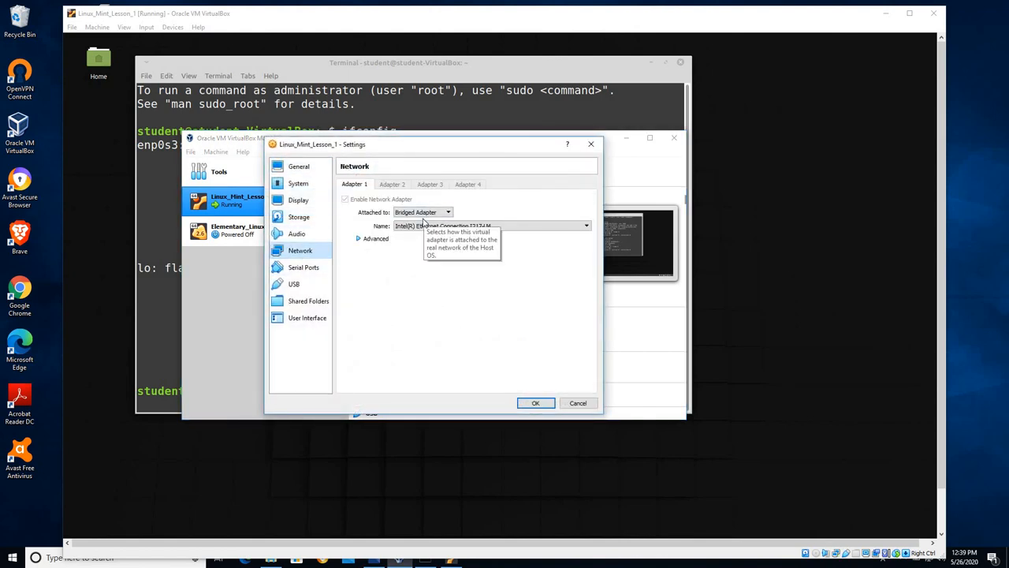
pyautogui.click(535, 403)
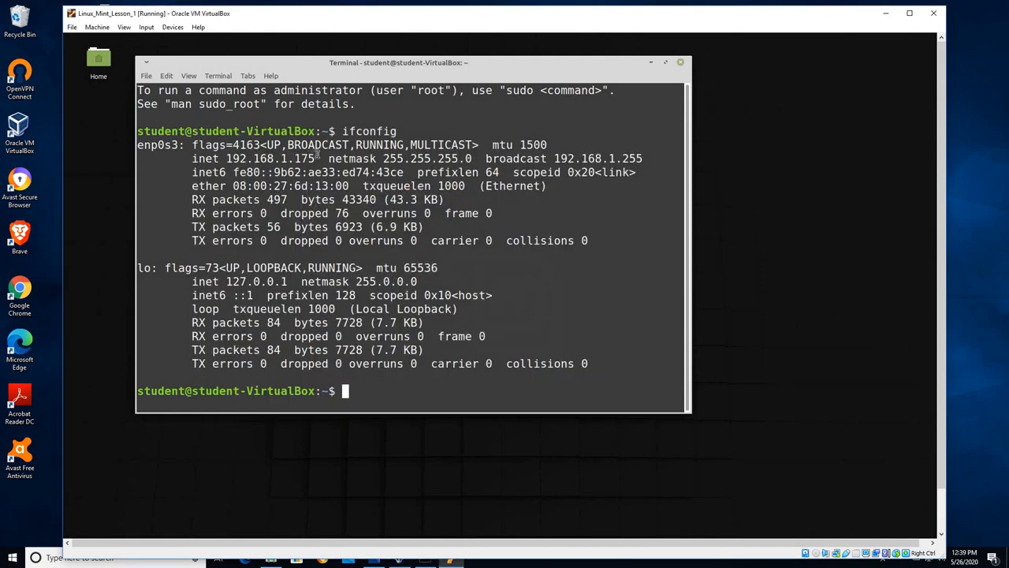
# Step: Highlight the full address 192.168.1.175 on the enp0s3 inet line
pyautogui.doubleClick(272, 158)
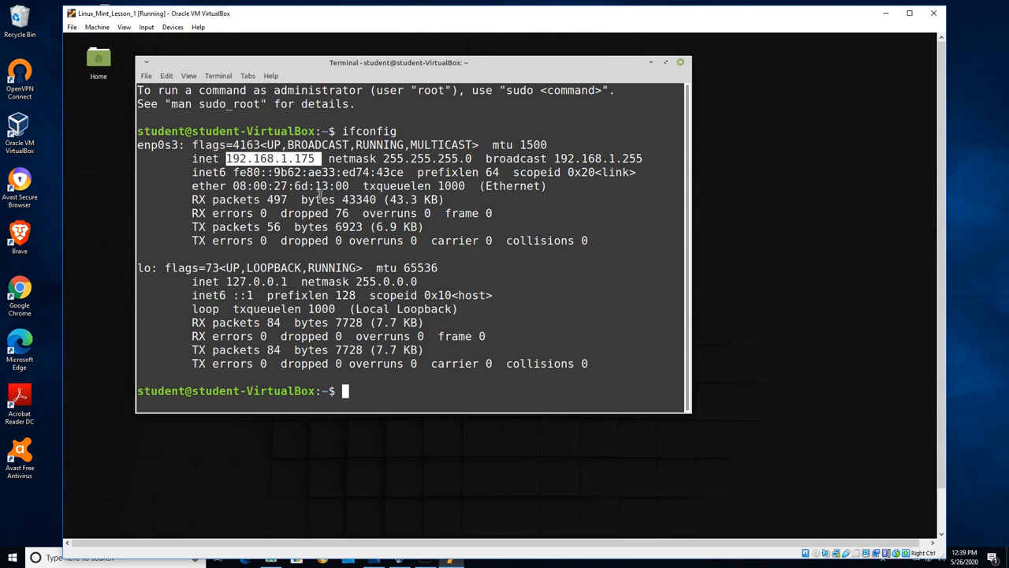
pyautogui.moveTo(363, 163)
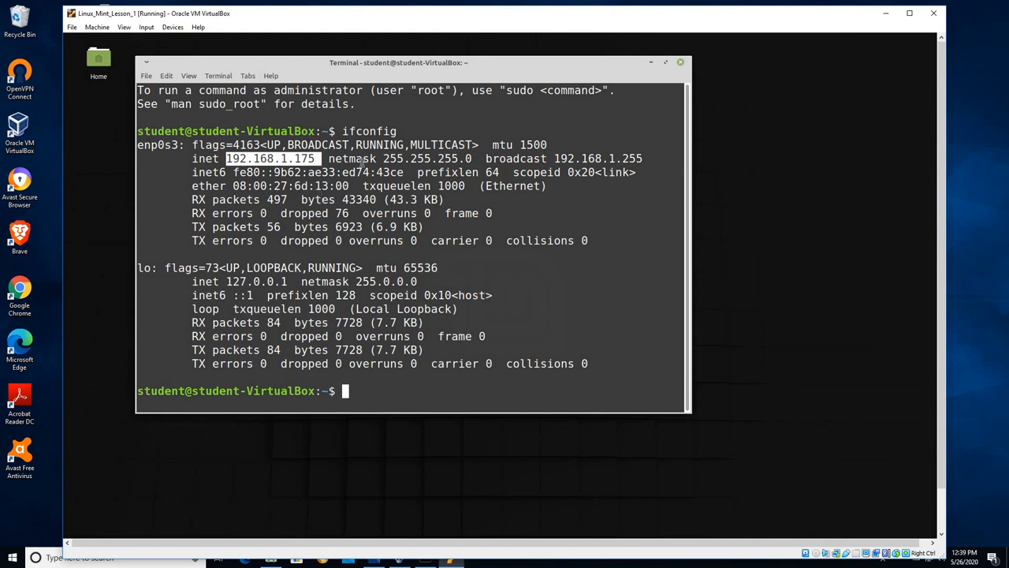